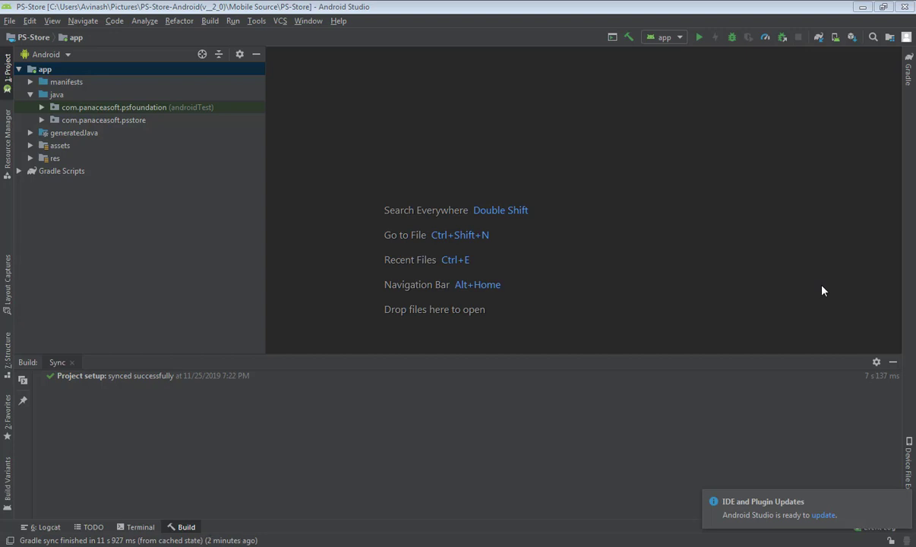
mouse_move(386, 267)
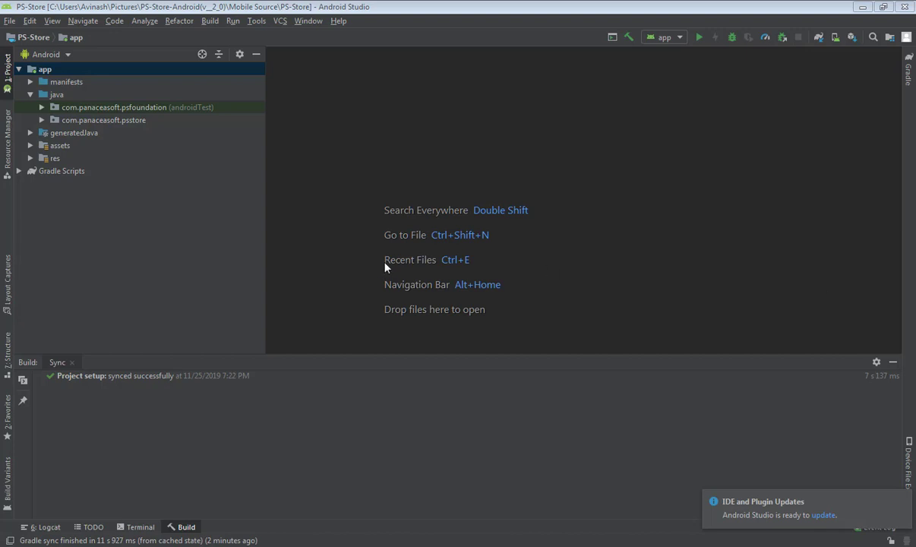
mouse_move(261, 113)
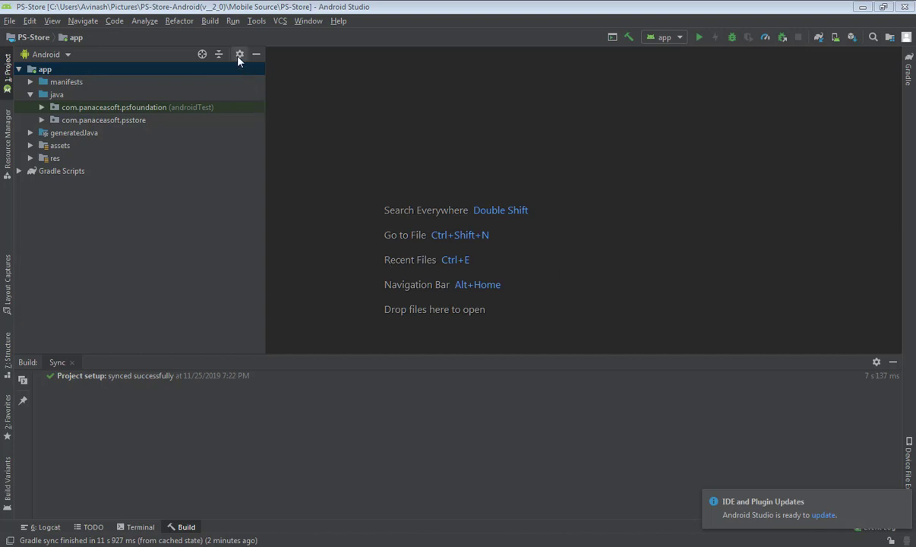
- Turn off Compact Middle Packages so the java folder shows nested 'com' packages
click(240, 55)
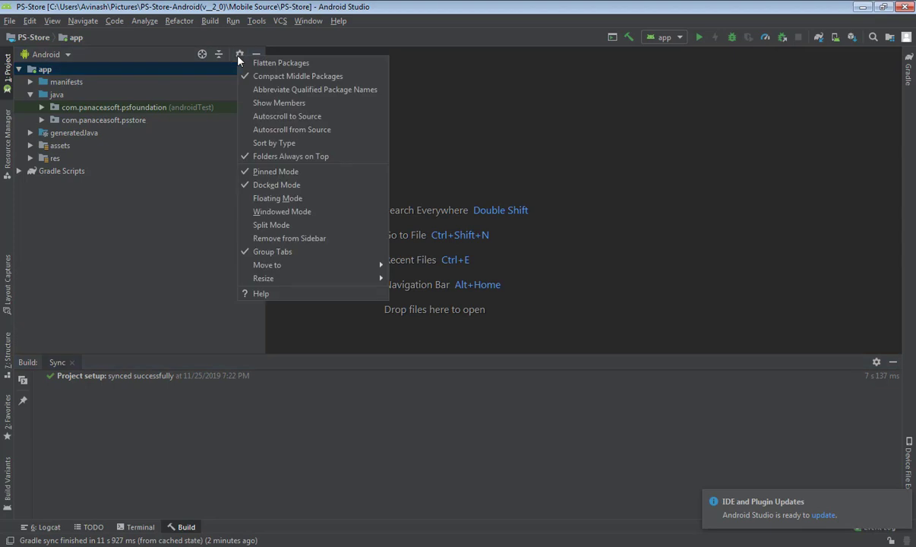
mouse_move(298, 76)
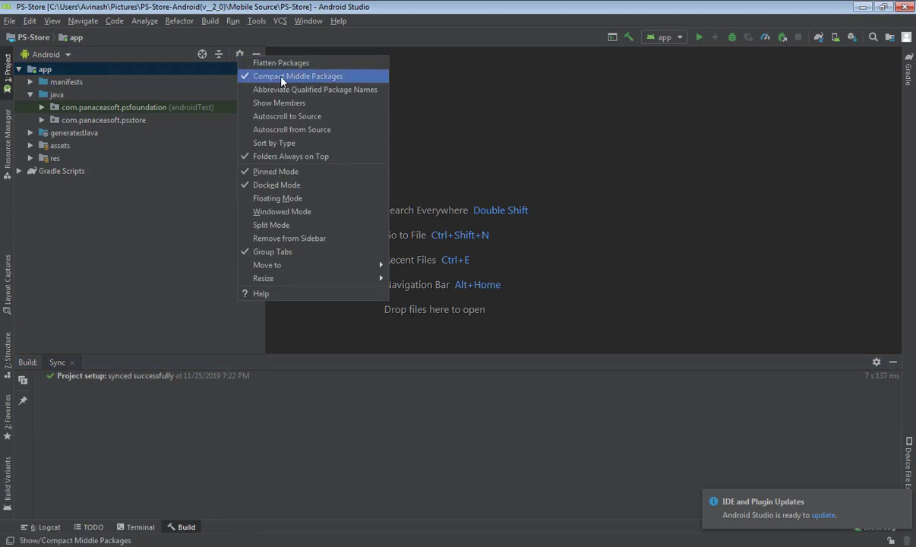
mouse_move(325, 82)
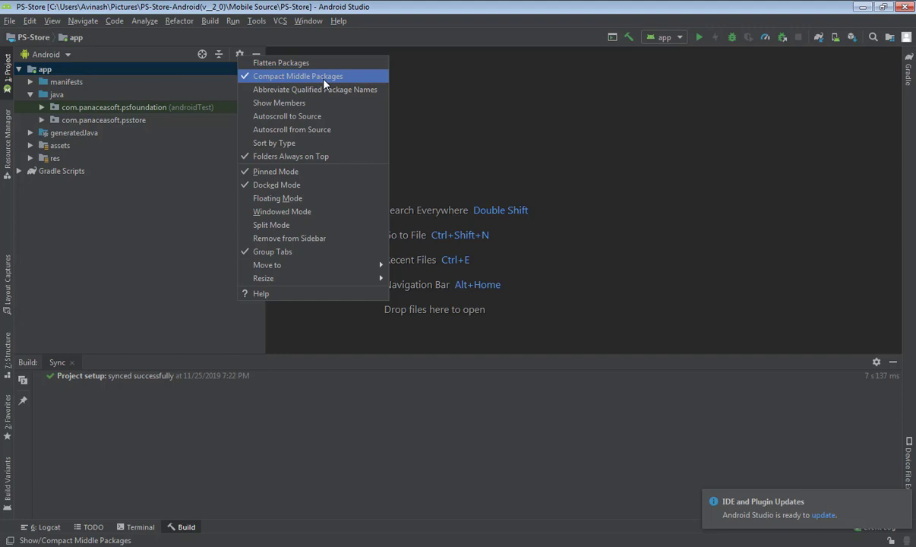
click(297, 76)
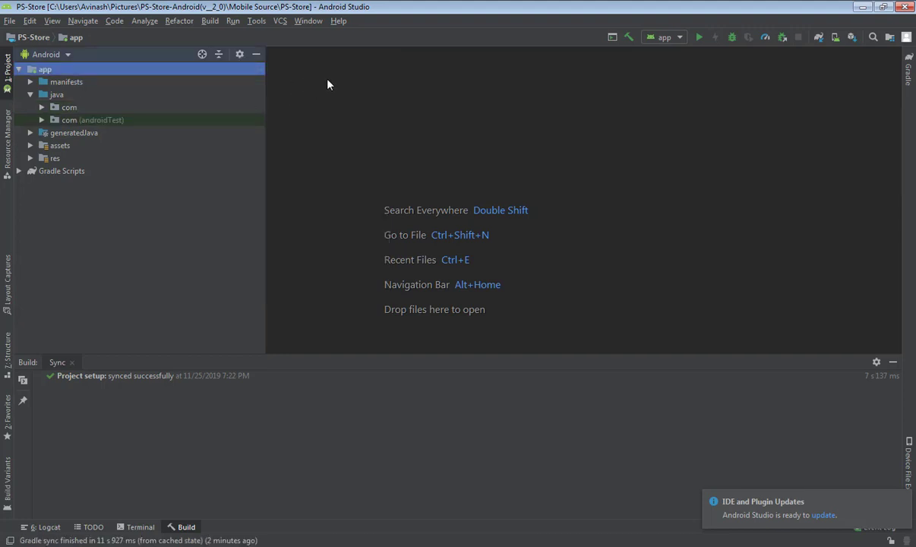
mouse_move(395, 80)
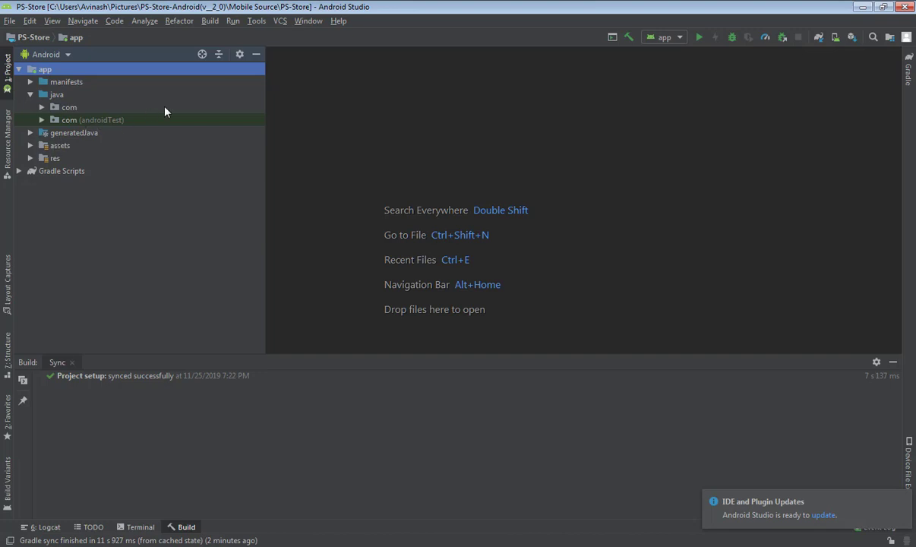
mouse_move(257, 140)
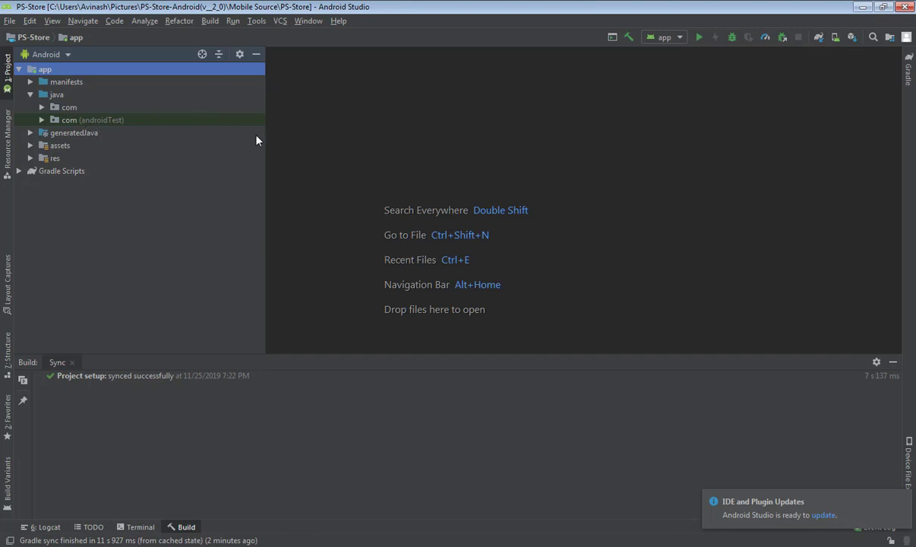
mouse_move(134, 97)
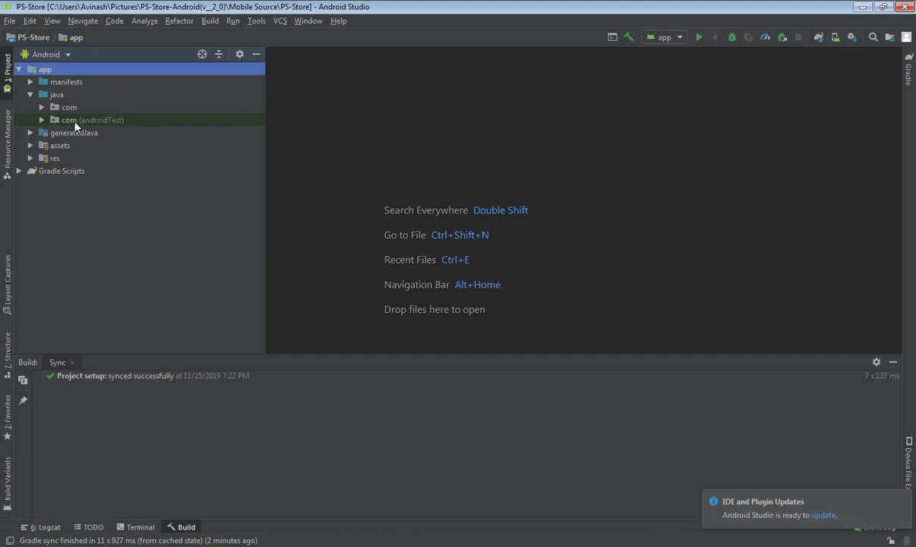
- Expand java > com and bring up the refactor actions for the panacesoft package
click(31, 94)
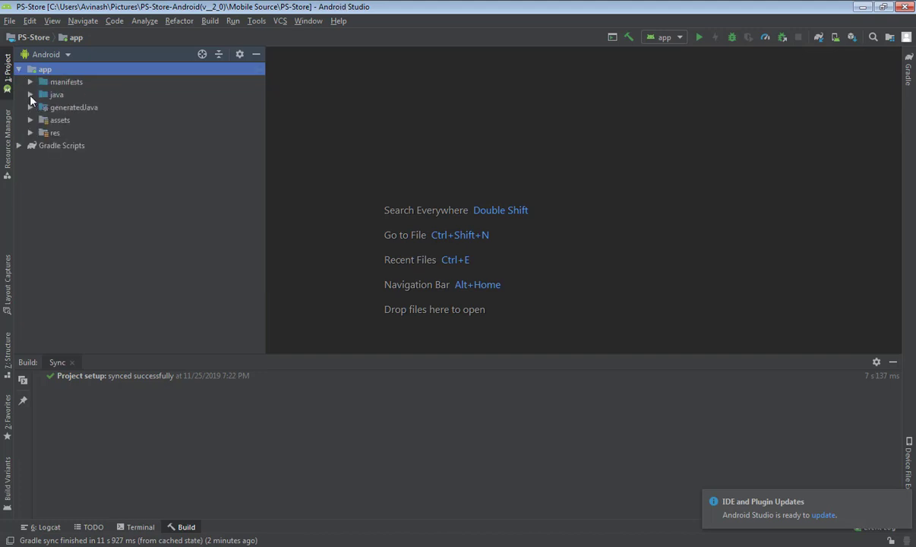
click(43, 95)
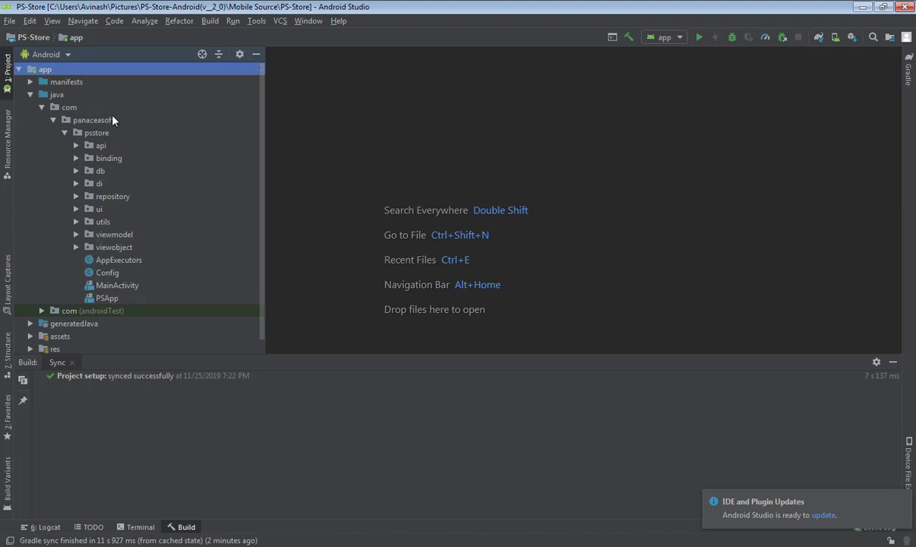
click(93, 120)
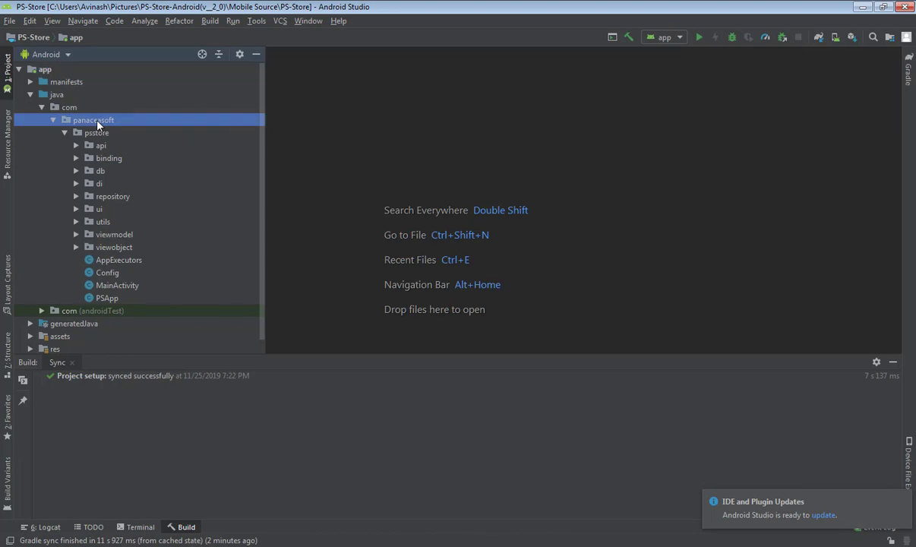
right_click(93, 120)
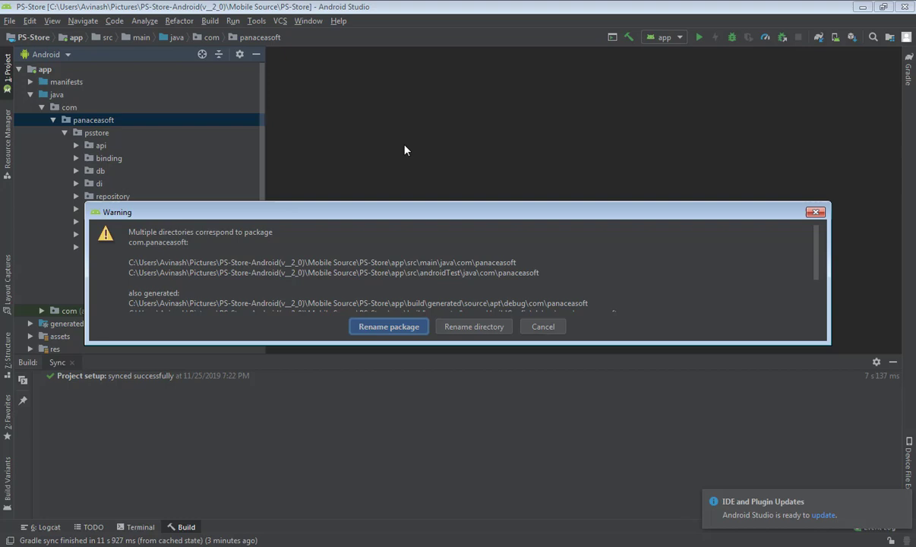
mouse_move(383, 410)
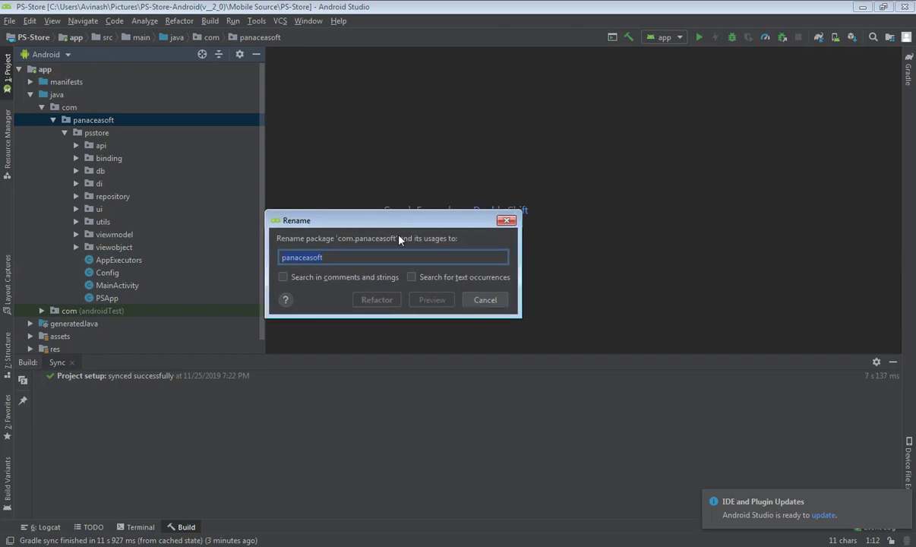
- Rename panacesoft to 'dvs' with comments, strings and text occurrences searched, showing the Refactoring Preview
text(dvs)
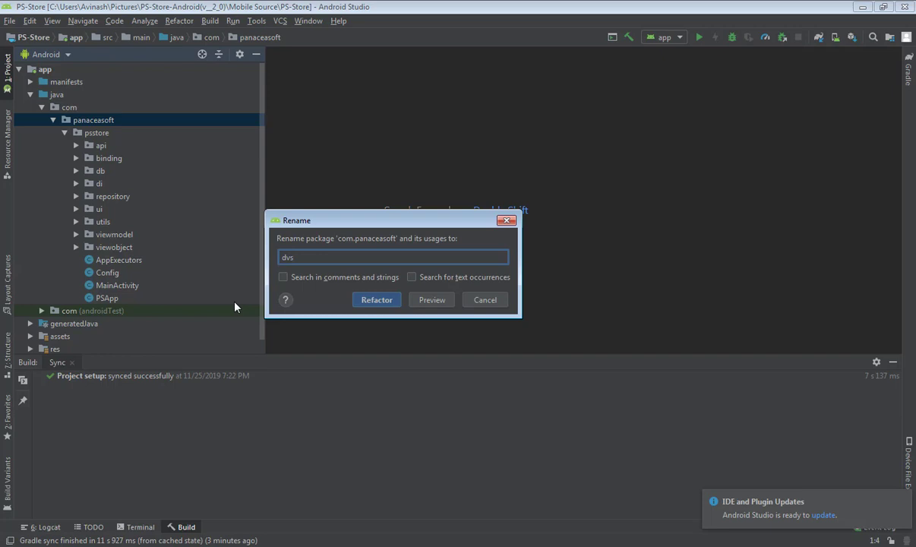
click(283, 276)
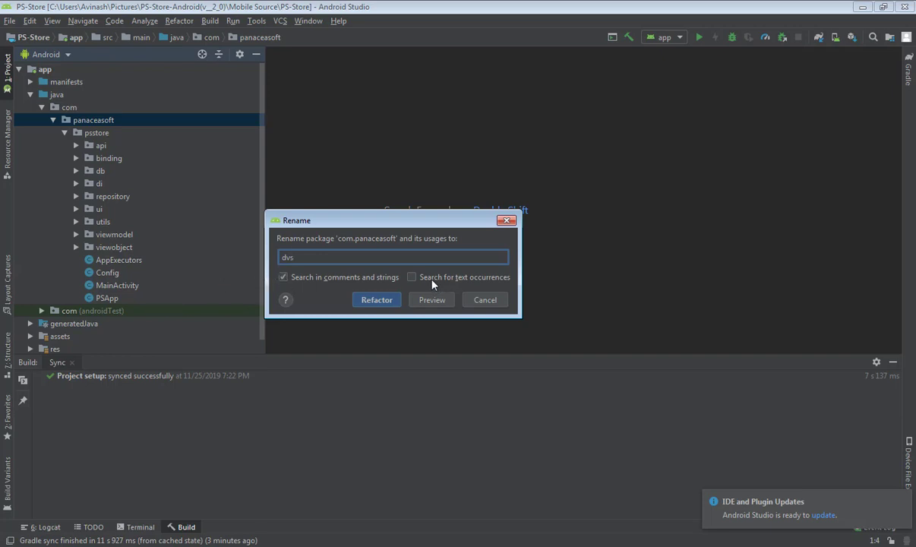
click(412, 276)
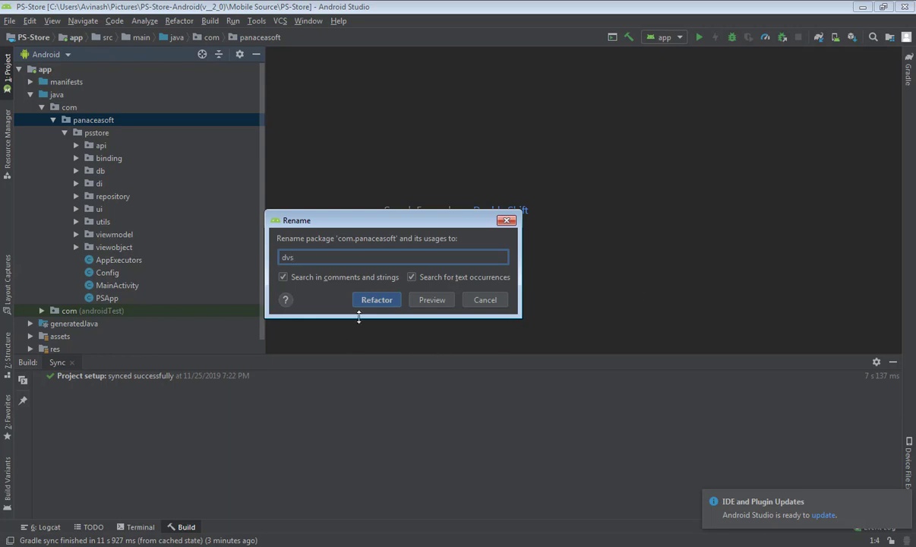
click(377, 299)
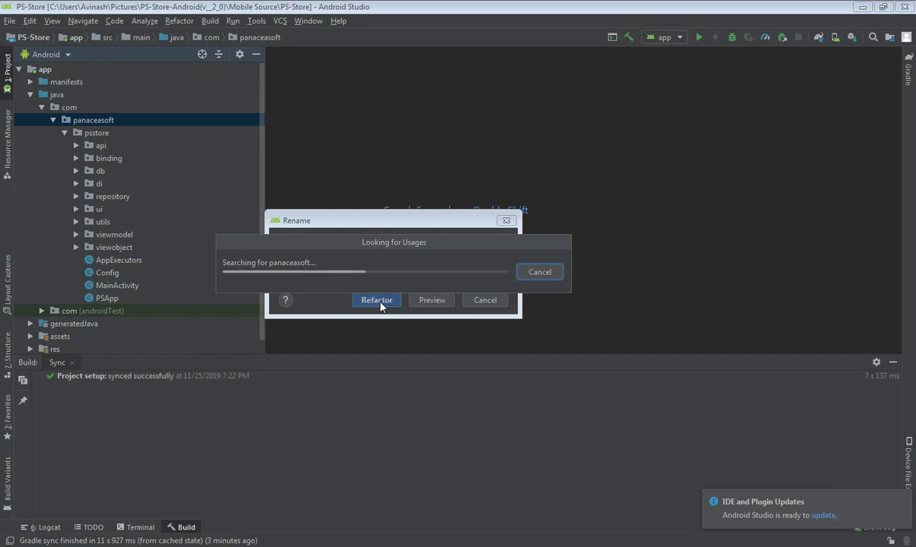
click(377, 299)
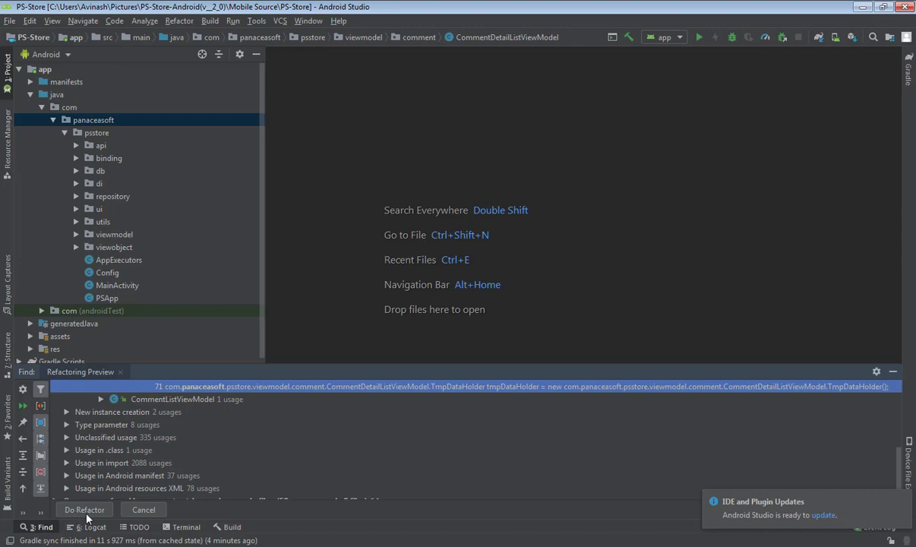
- Apply the previewed rename so panacesoft becomes 'dvs' across the project
click(83, 511)
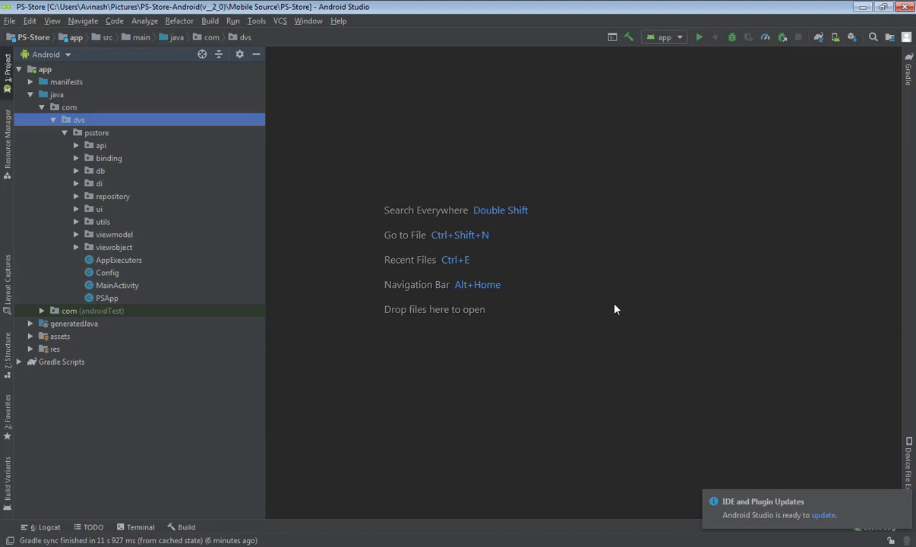
mouse_move(99, 139)
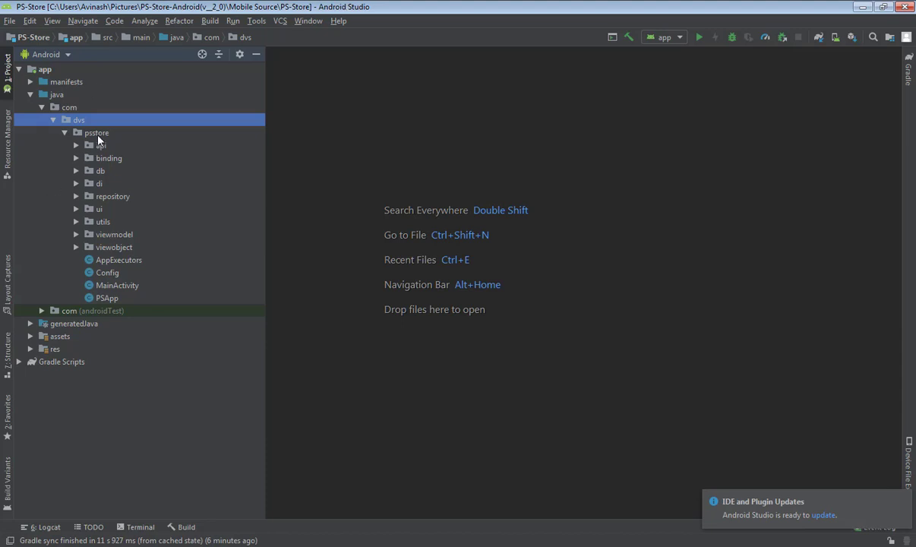
- Start renaming the pstore package and enter the new name 'dvsstore'
click(97, 132)
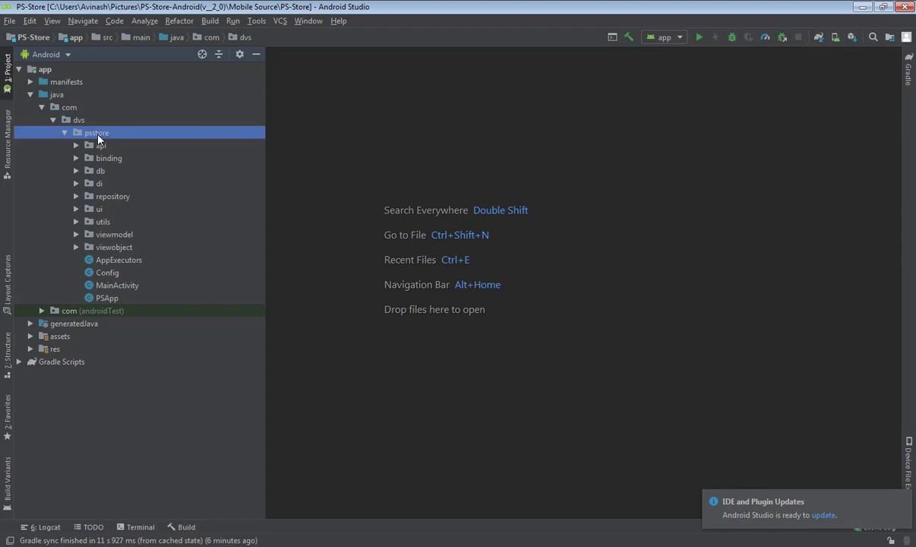
right_click(98, 132)
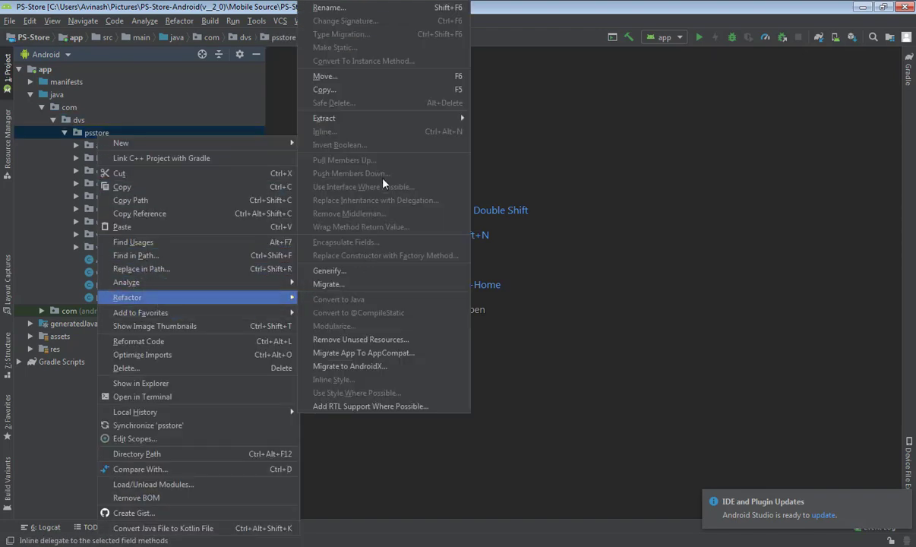
click(328, 6)
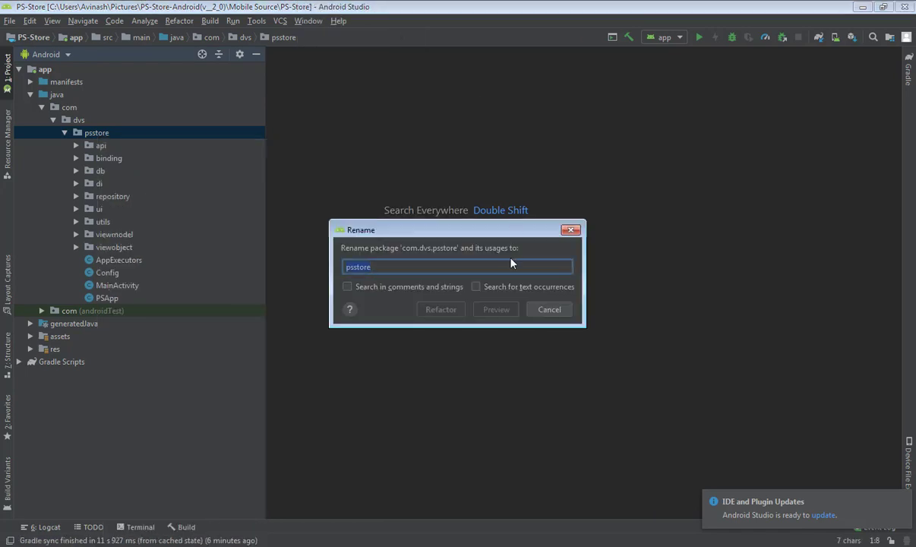
text(c)
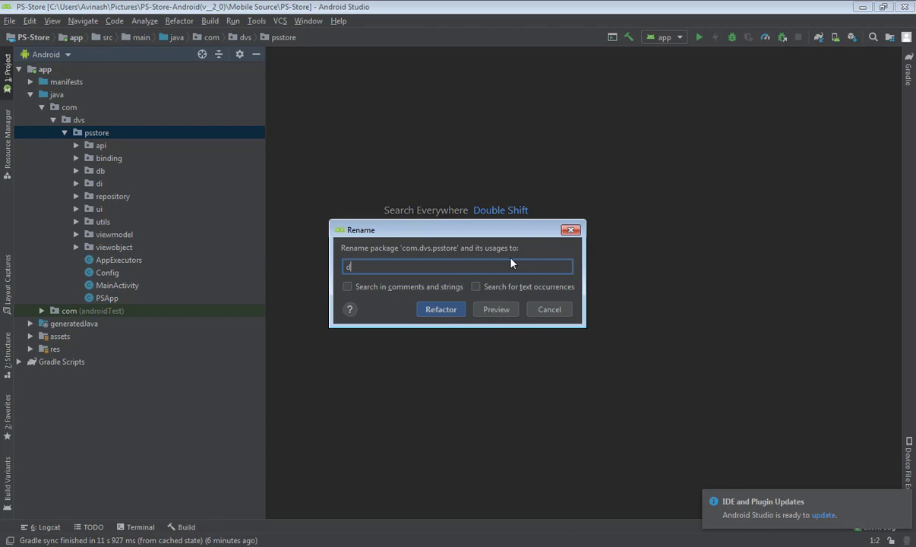
text(vsstroe)
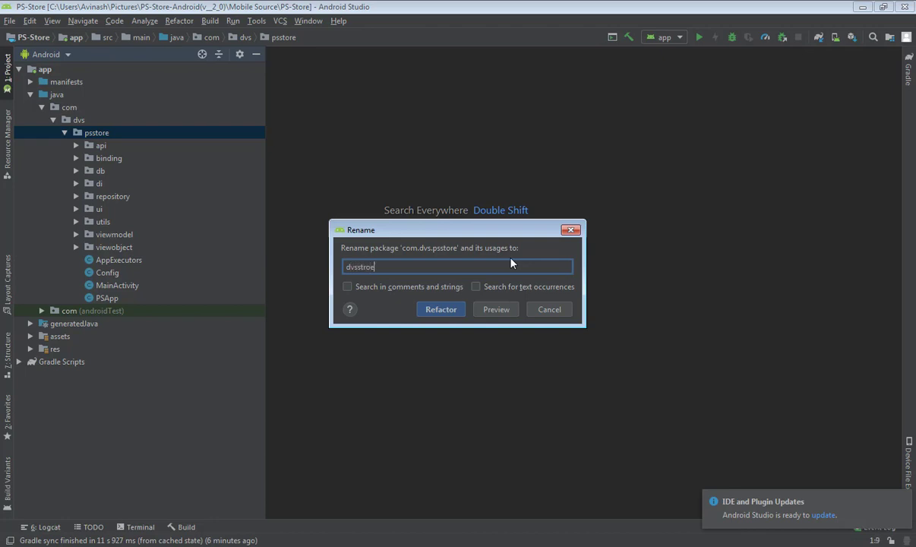
key(BackSpace)
text(o)
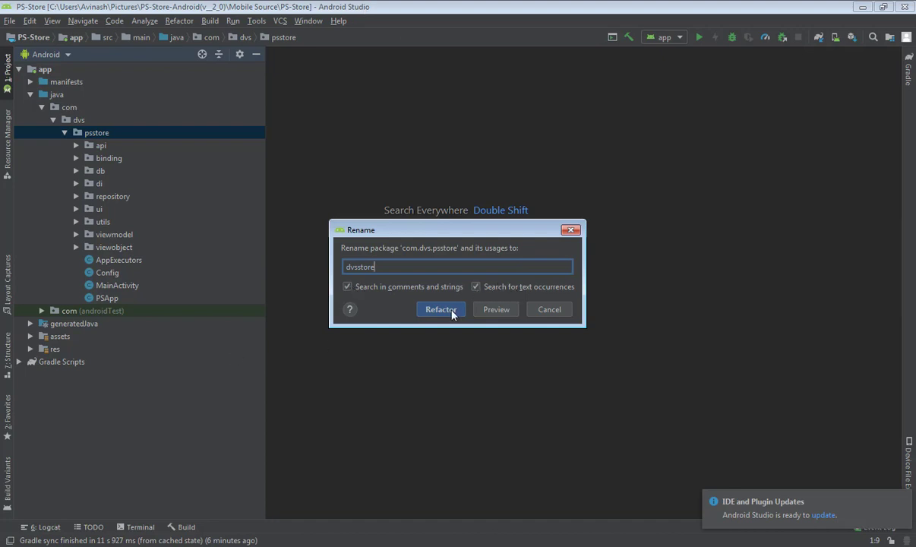
- Run the rename with both search options ticked, listing its usages in the Refactoring Preview
click(441, 310)
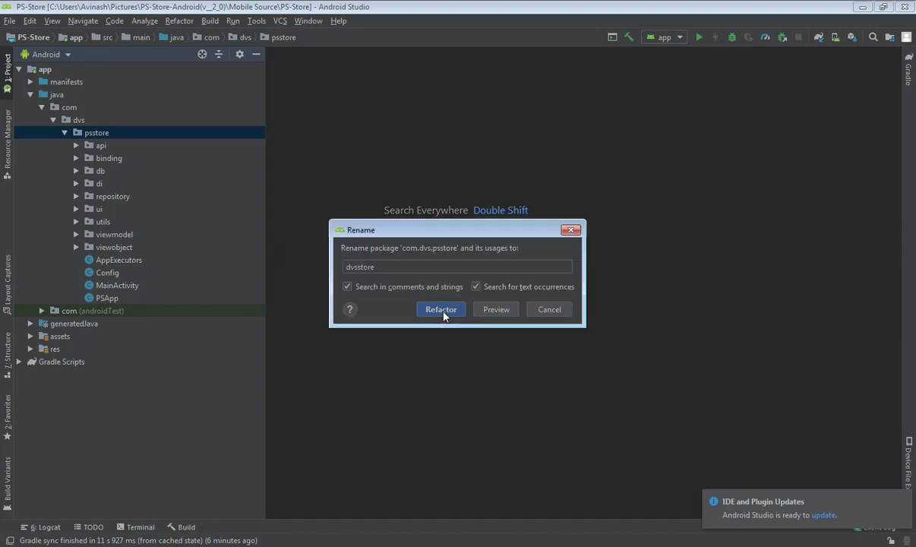
click(441, 310)
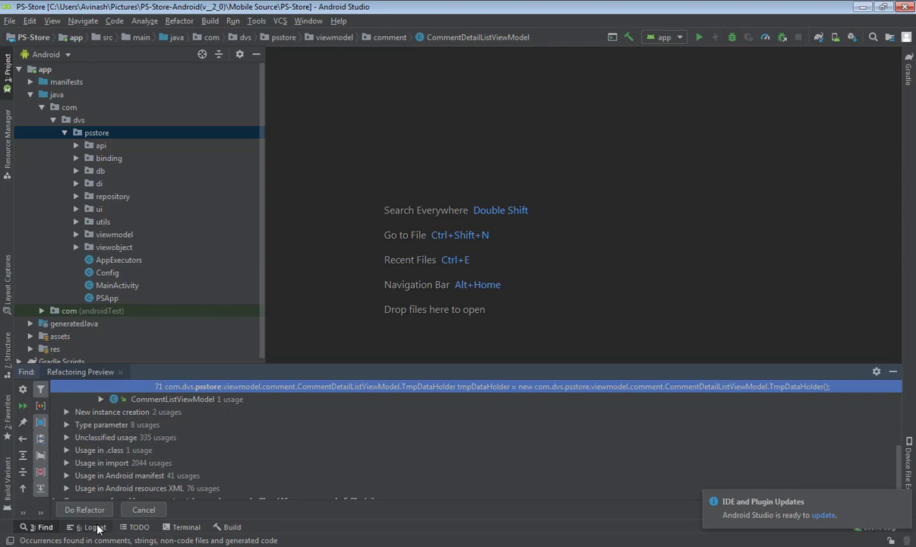
click(84, 511)
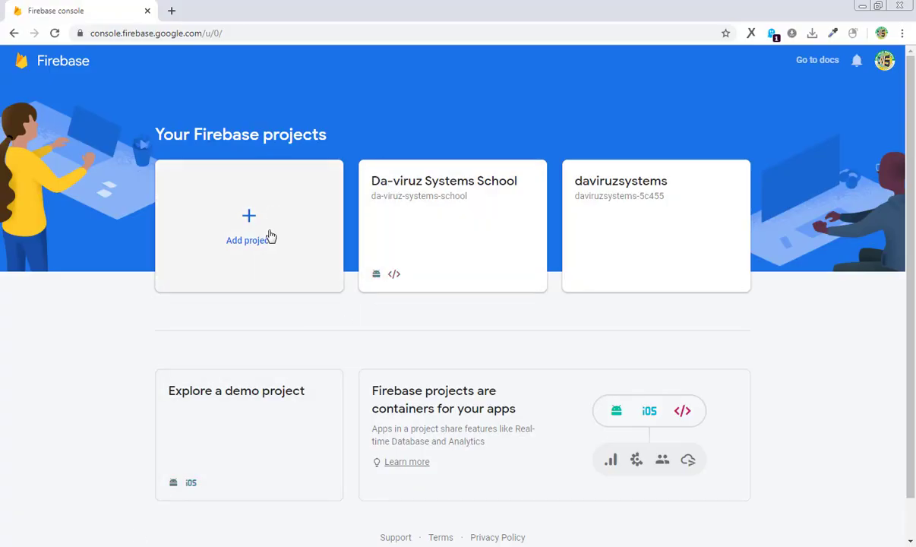
mouse_move(255, 243)
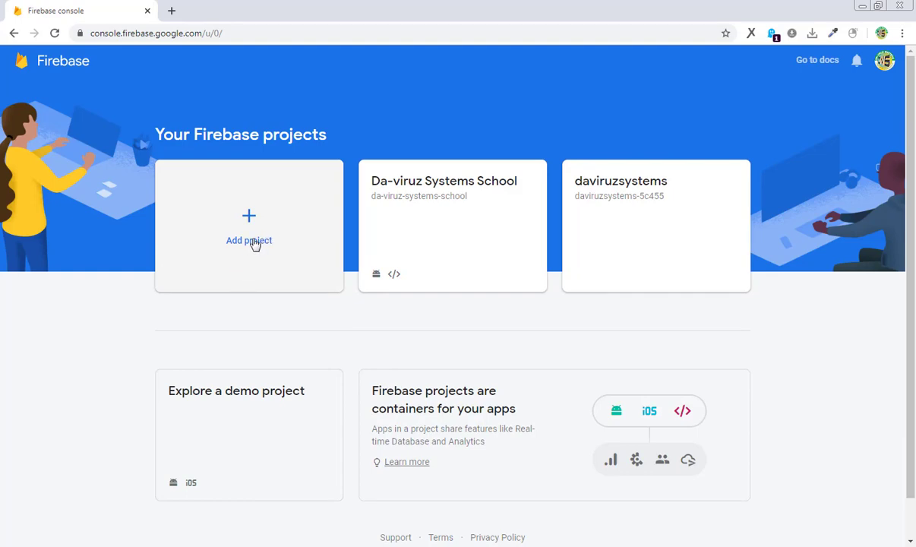
- Start the Add project flow from the Your Firebase projects page
click(249, 228)
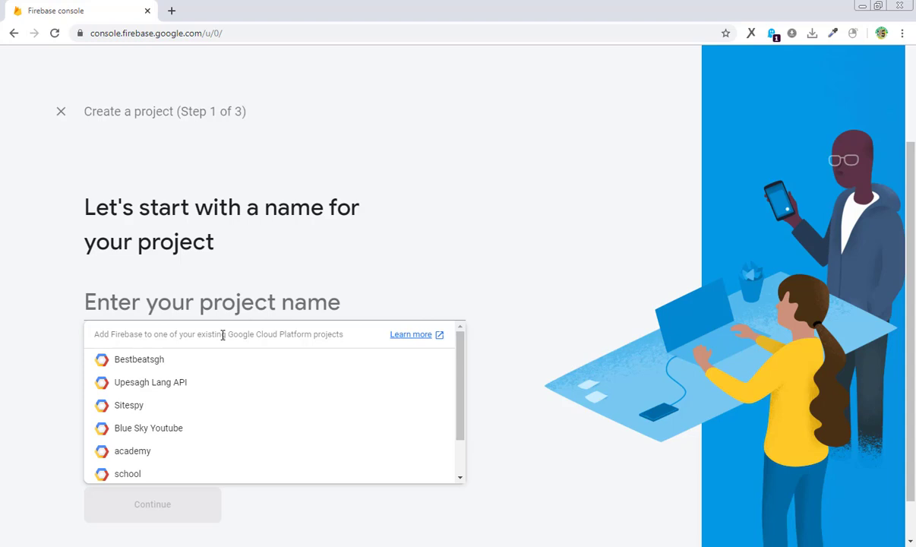
mouse_move(221, 336)
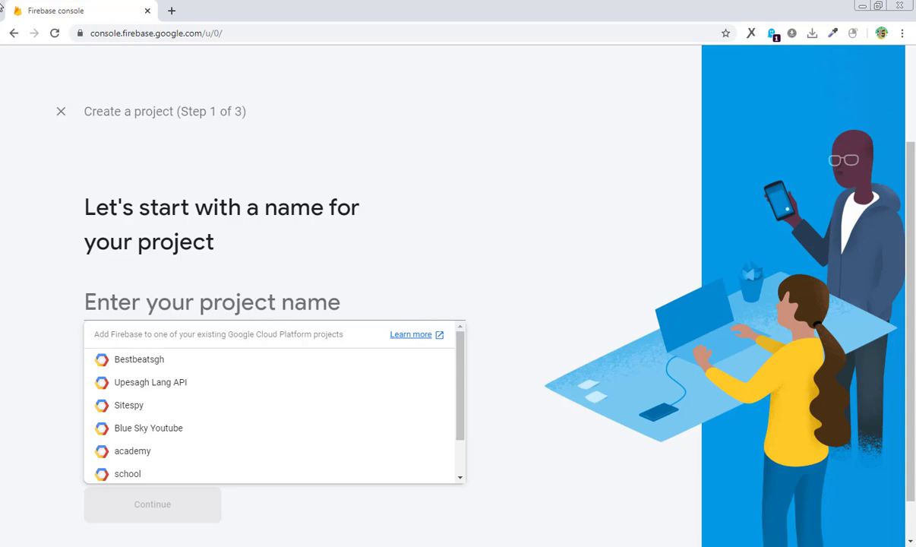
mouse_move(196, 339)
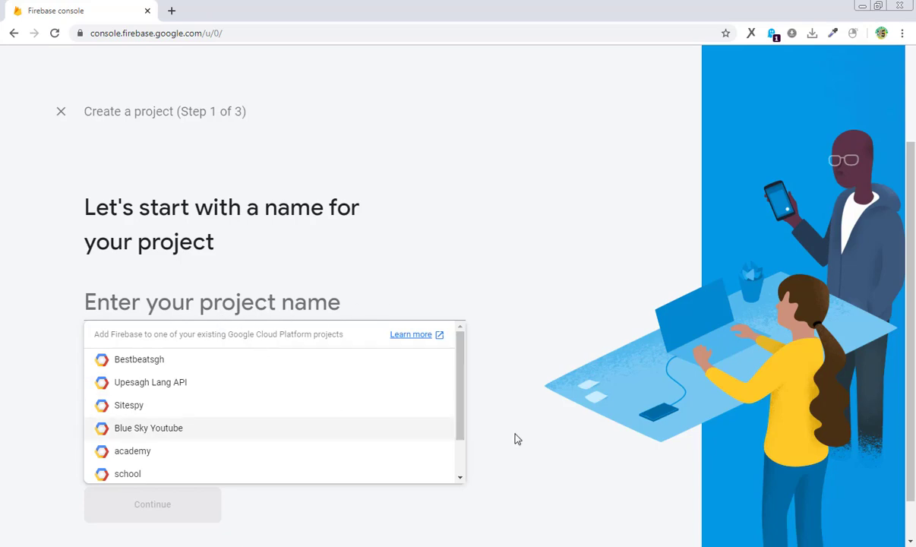
- Name the new Firebase project 'dvs-store' and continue with Google Analytics enabled
click(132, 449)
text(ac)
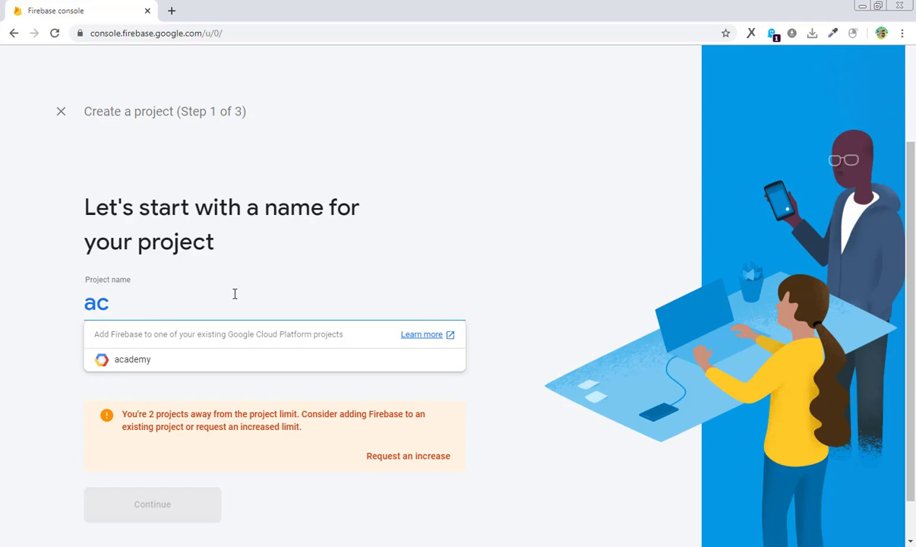
text(dvs-store)
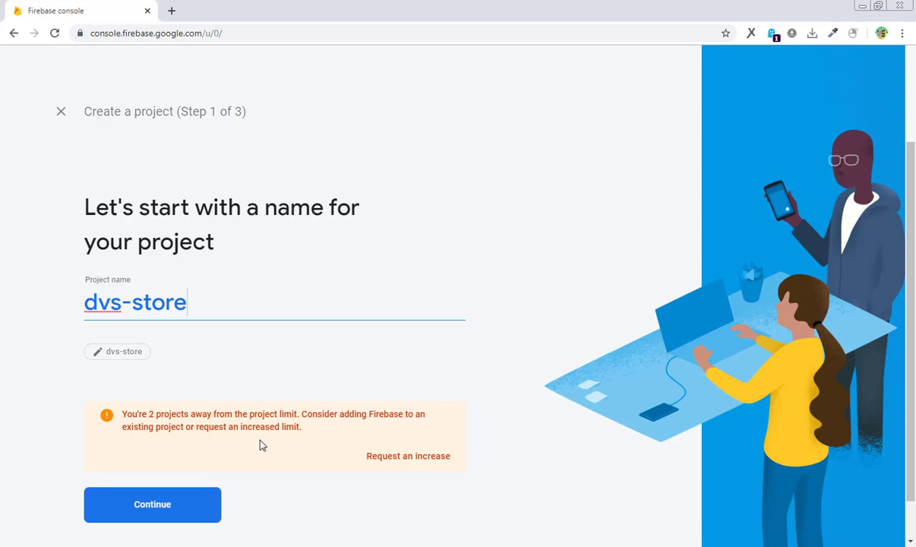
click(152, 505)
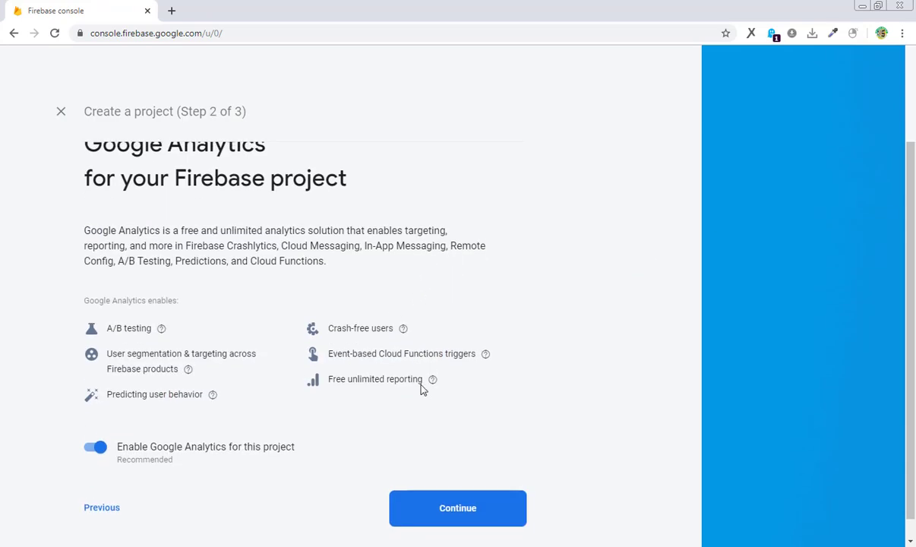
click(457, 508)
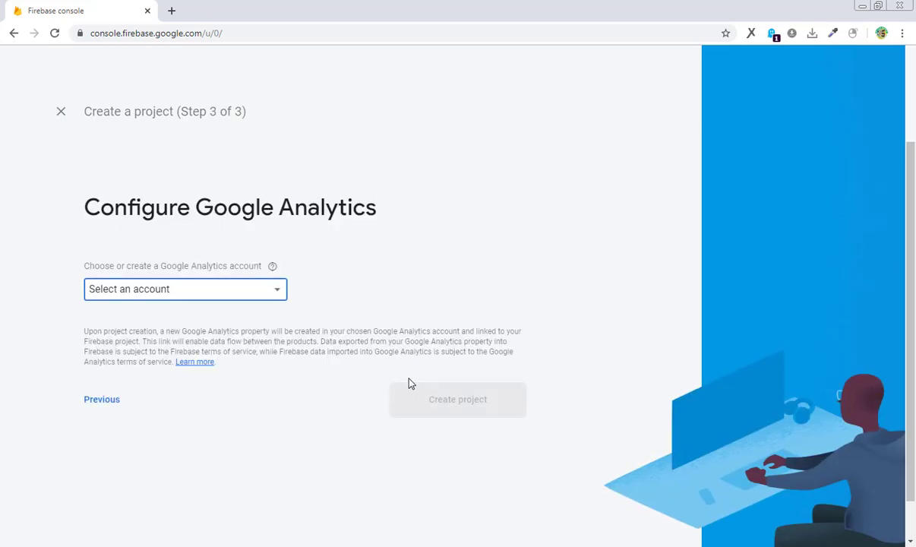
- Link analytics to the DVS account, create the dvs-store project and go to its overview
click(185, 289)
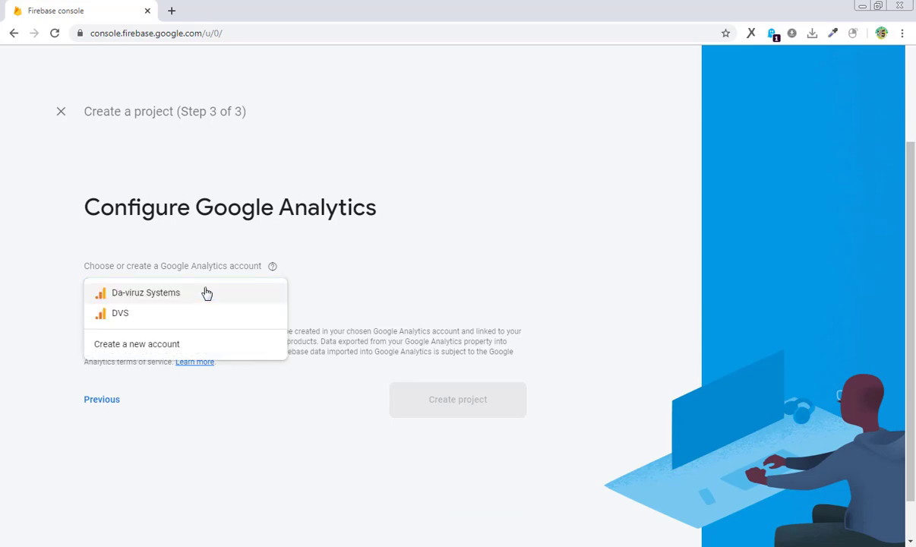
mouse_move(38, 246)
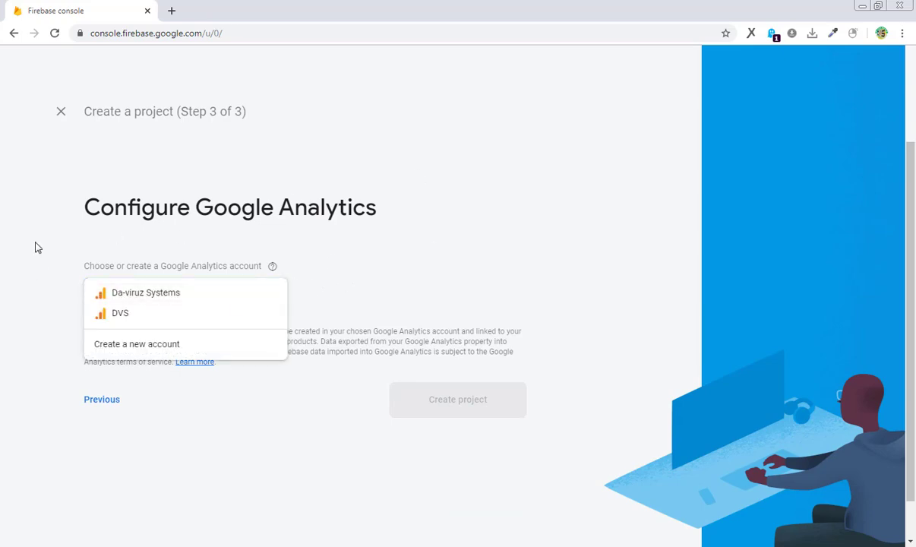
click(120, 313)
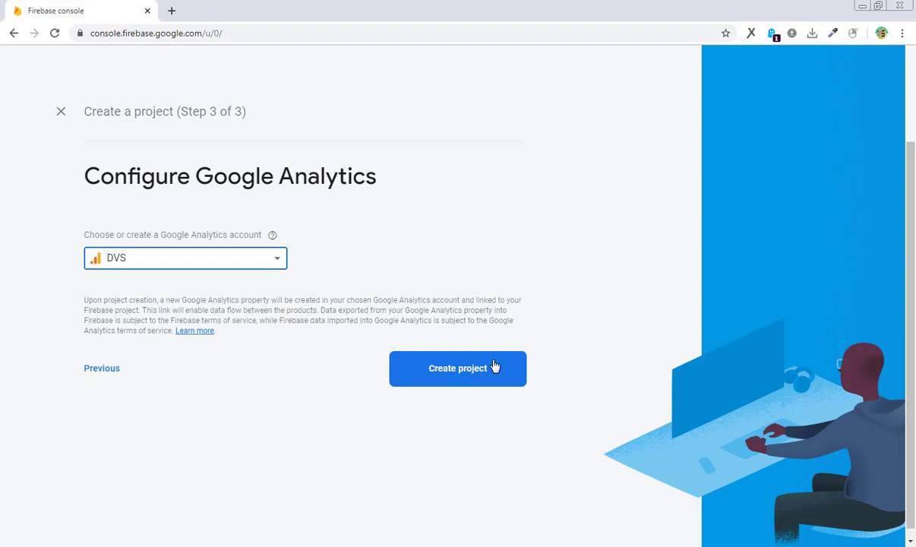
click(457, 369)
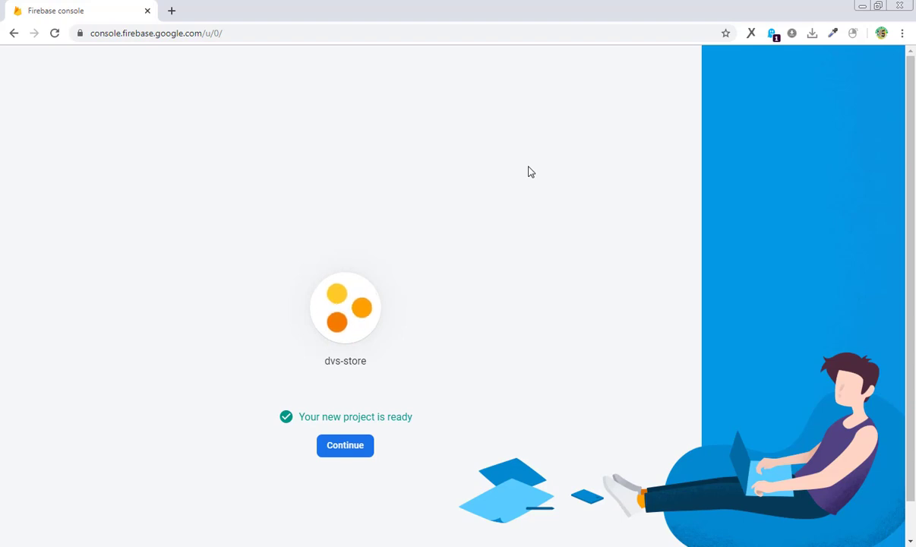
click(345, 445)
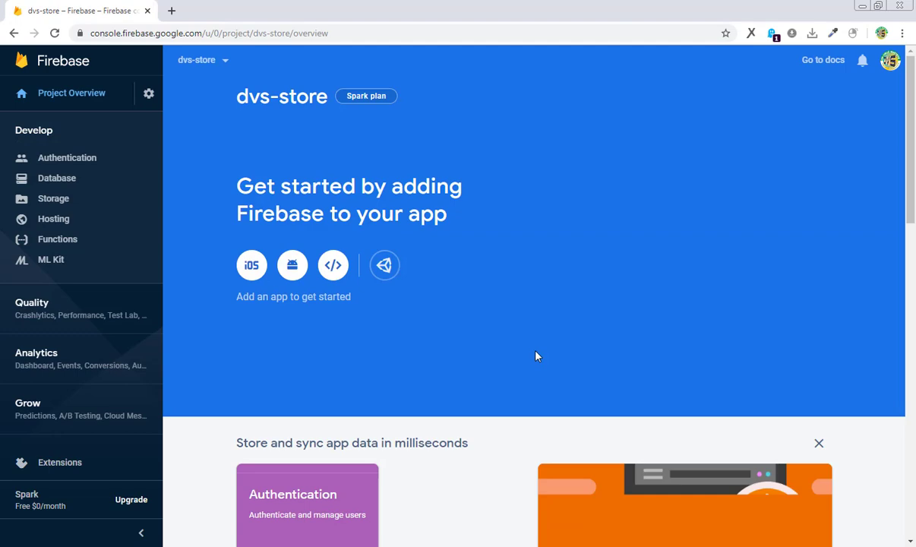
mouse_move(252, 265)
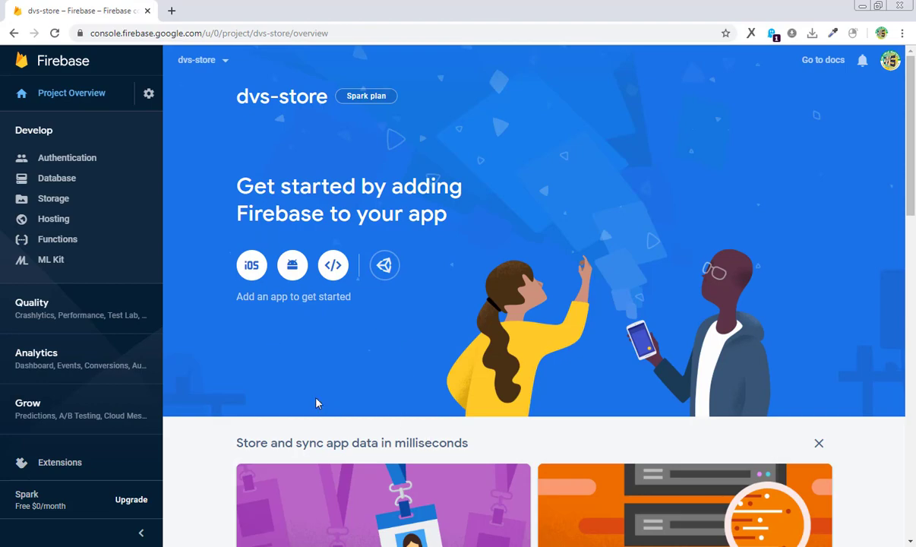
mouse_move(291, 264)
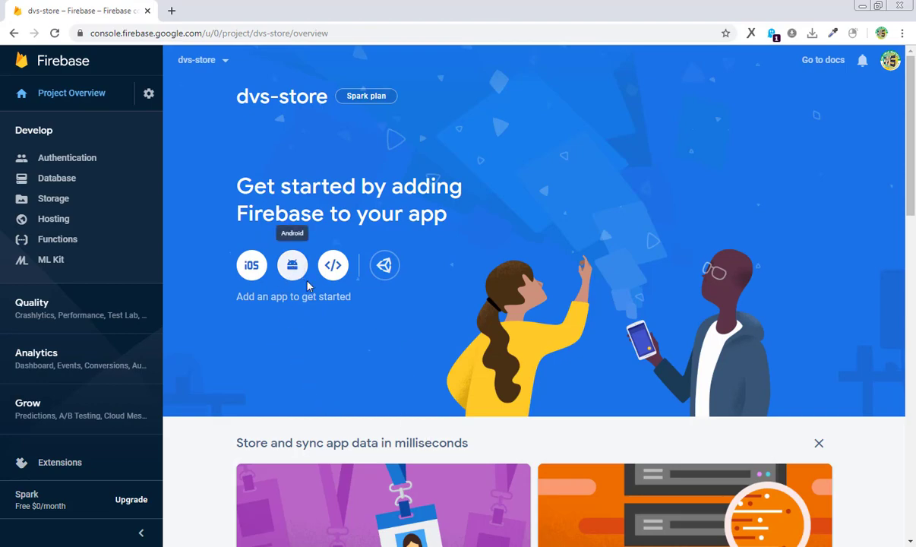
- Begin adding an Android app to the dvs-store project
click(292, 264)
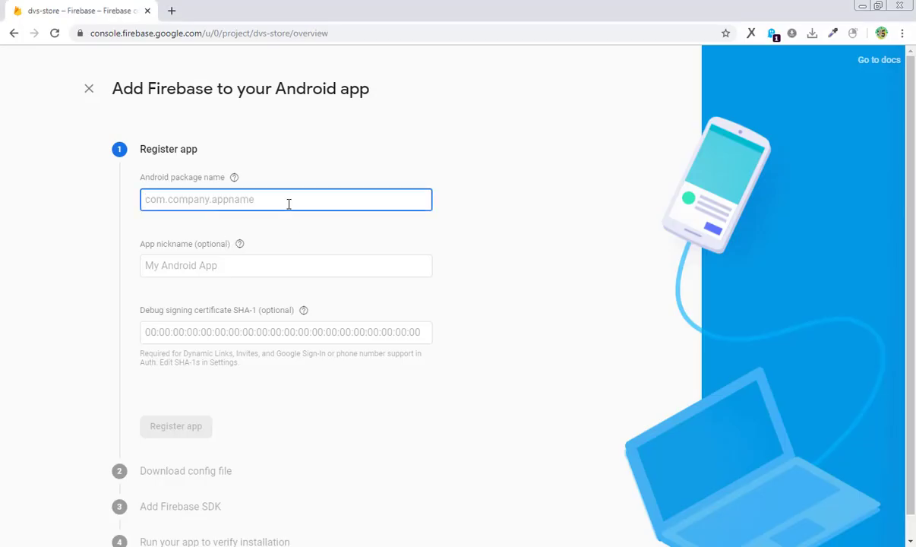
- Register the Android app with package com.dvs.dvsstore and nickname 'DVS Store'
text(com)
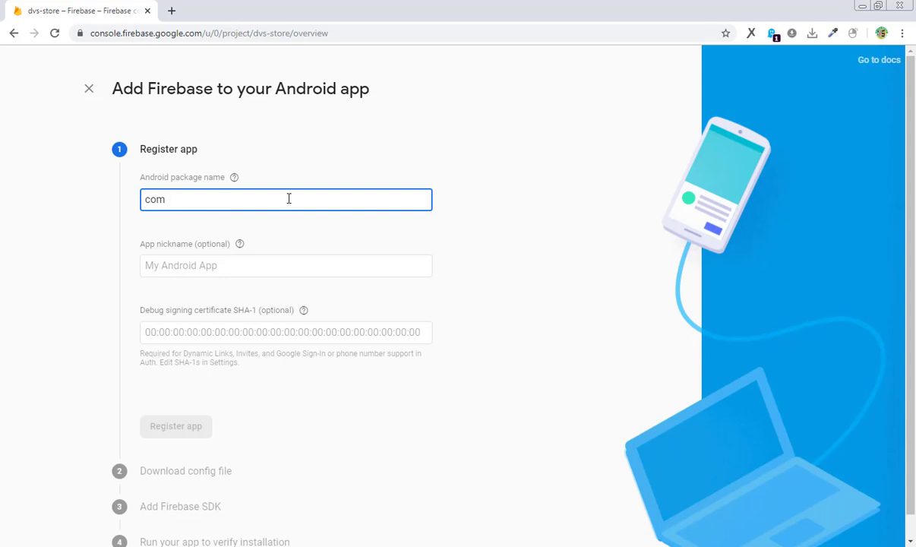
text(.dvs.dv)
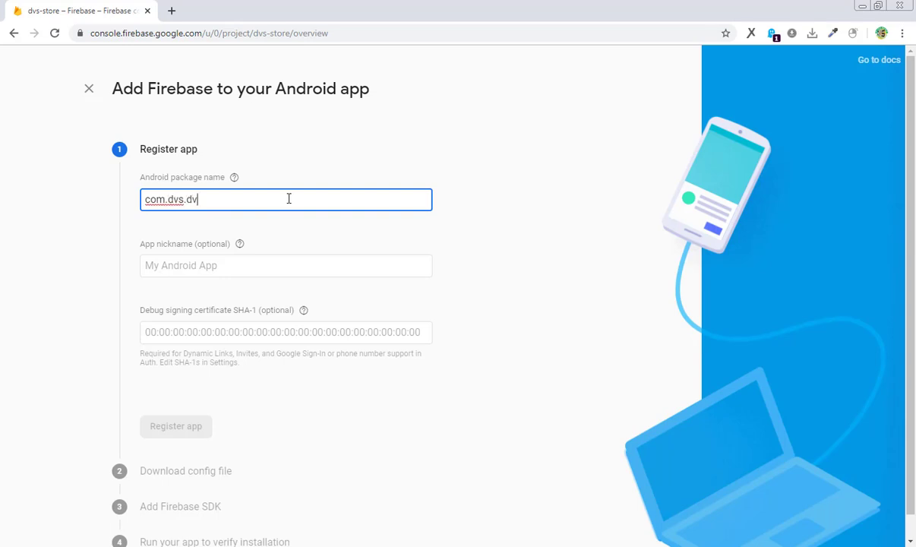
text(sst)
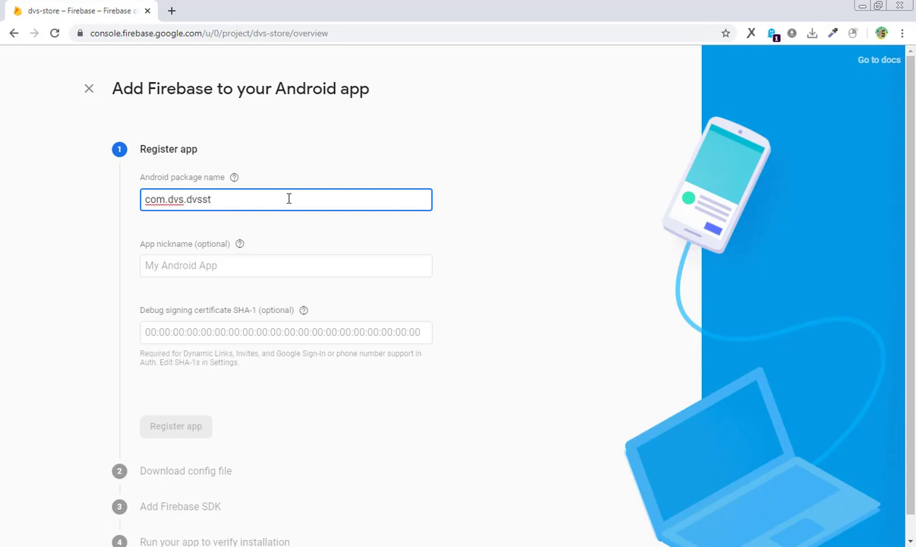
click(285, 264)
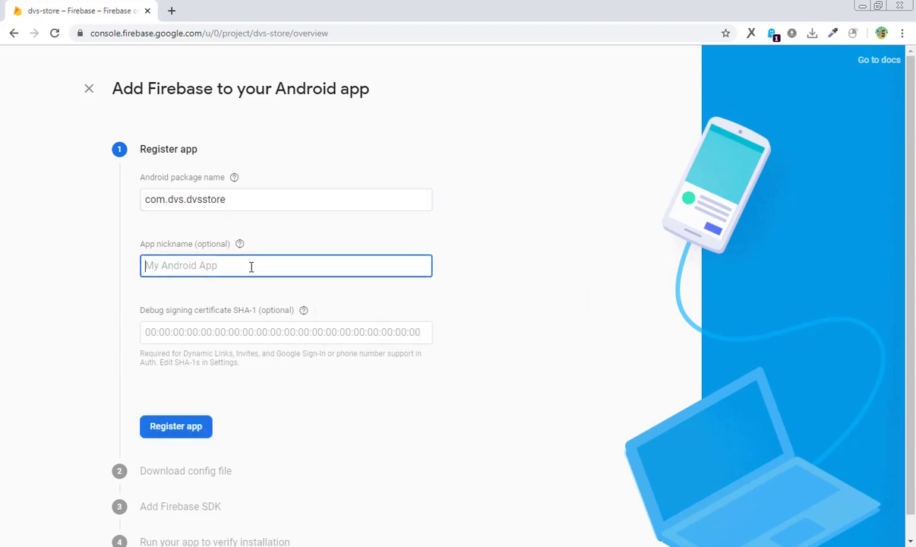
text(DVS ST)
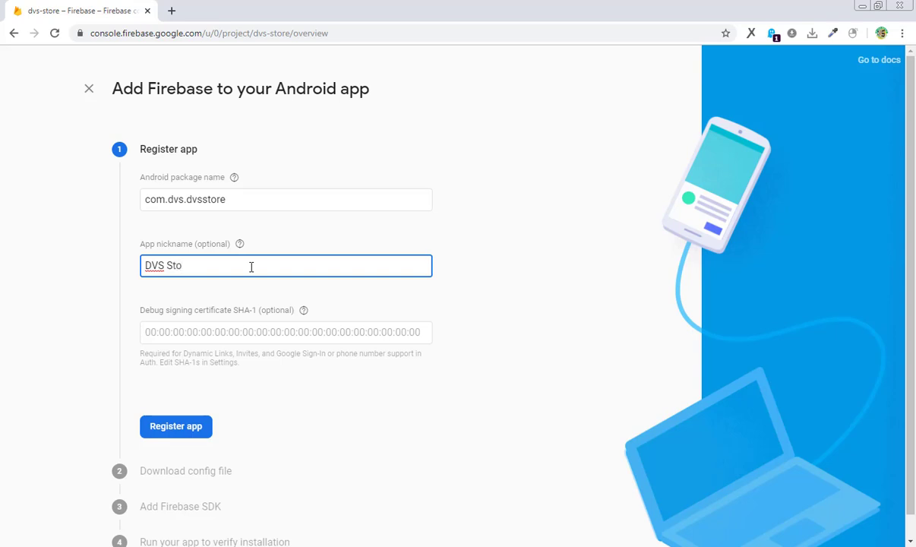
text(re)
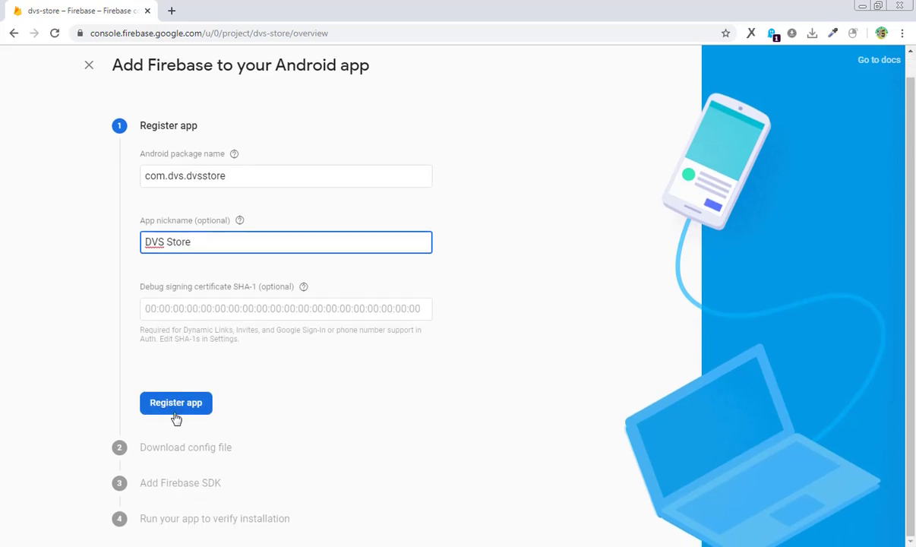
click(176, 403)
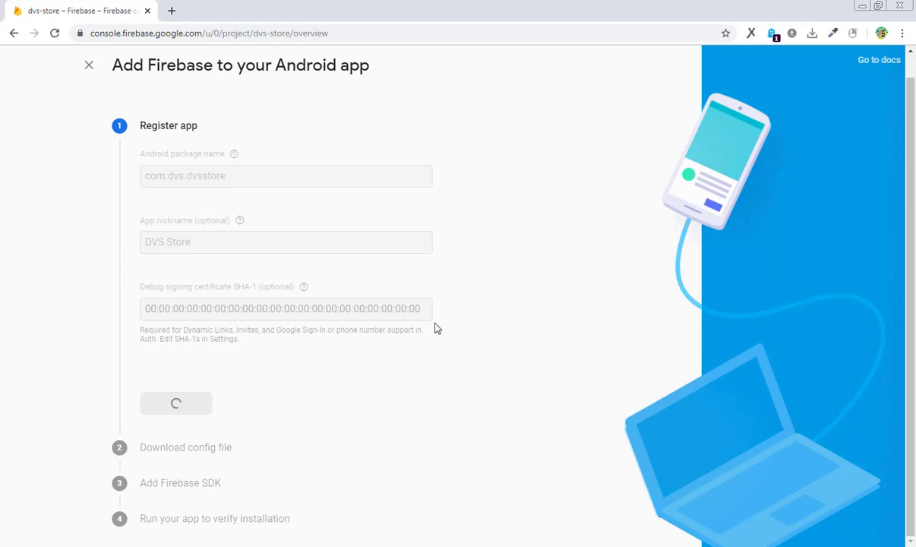
click(176, 402)
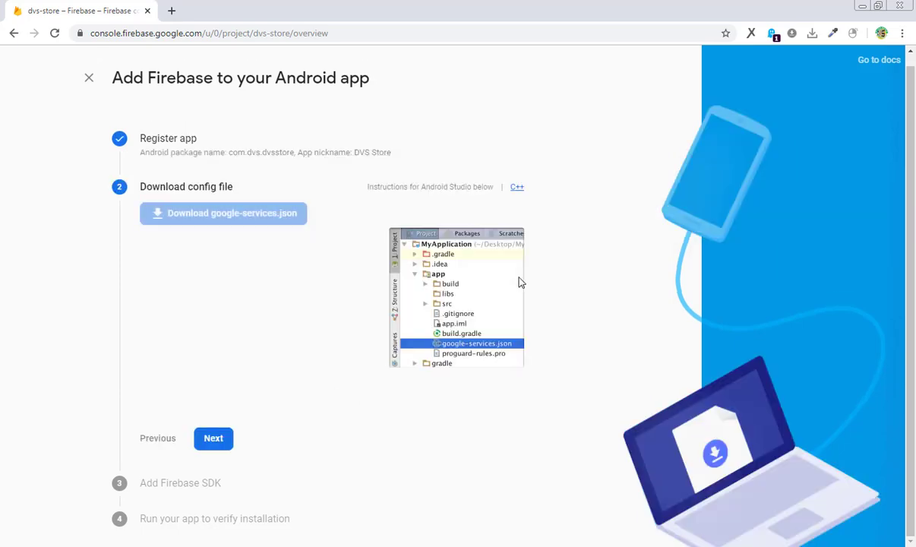
- Download google-services.json and continue to the Add Firebase SDK instructions
click(223, 223)
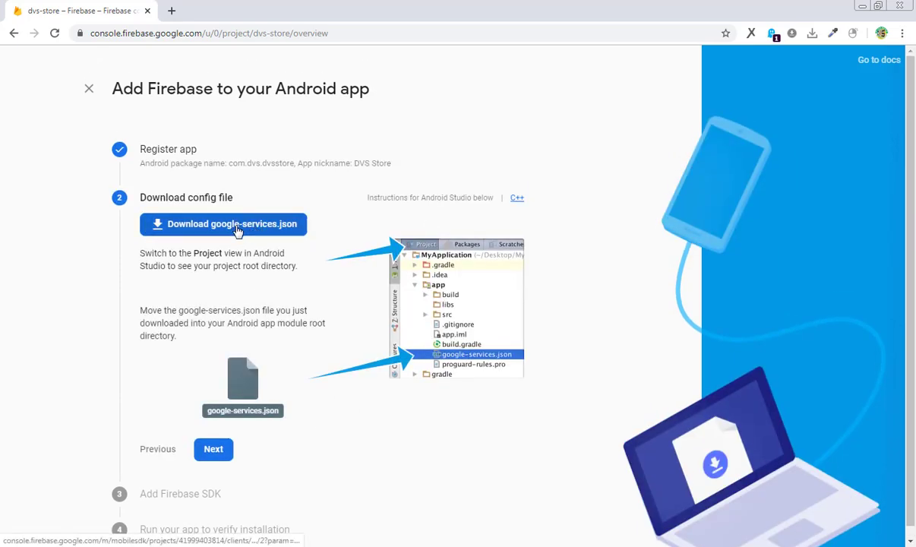
click(224, 223)
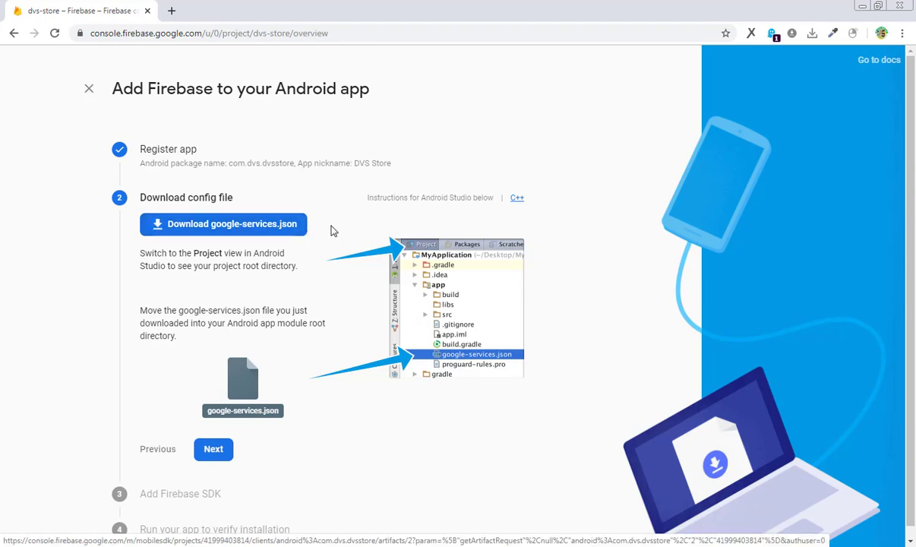
click(223, 223)
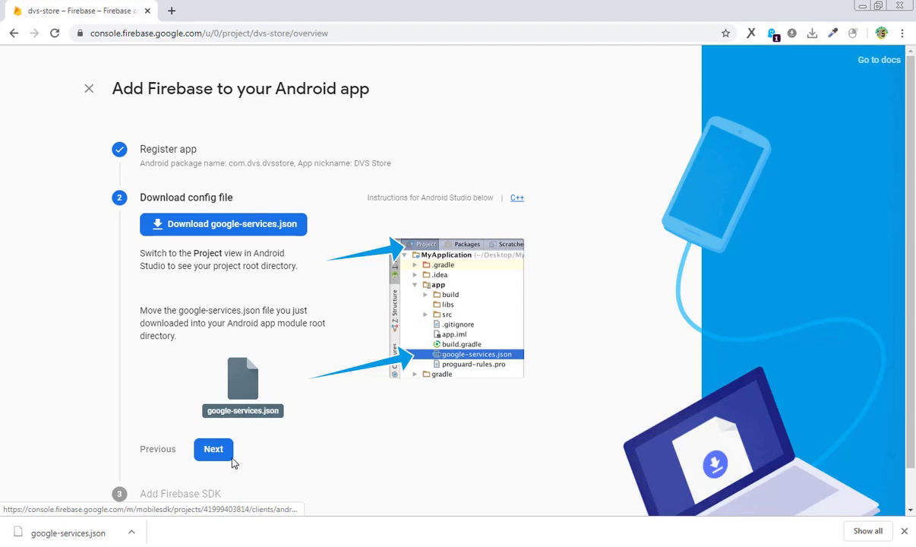
click(212, 450)
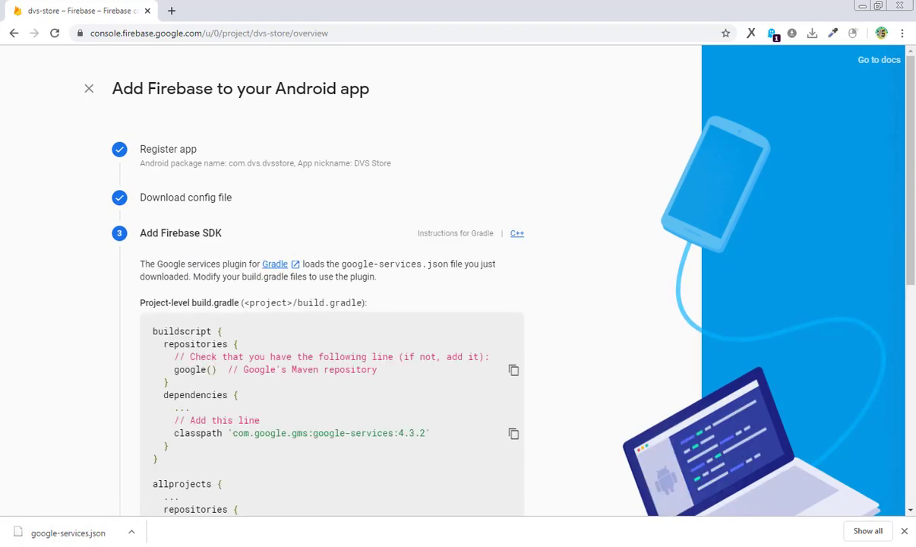
scroll(down, 3)
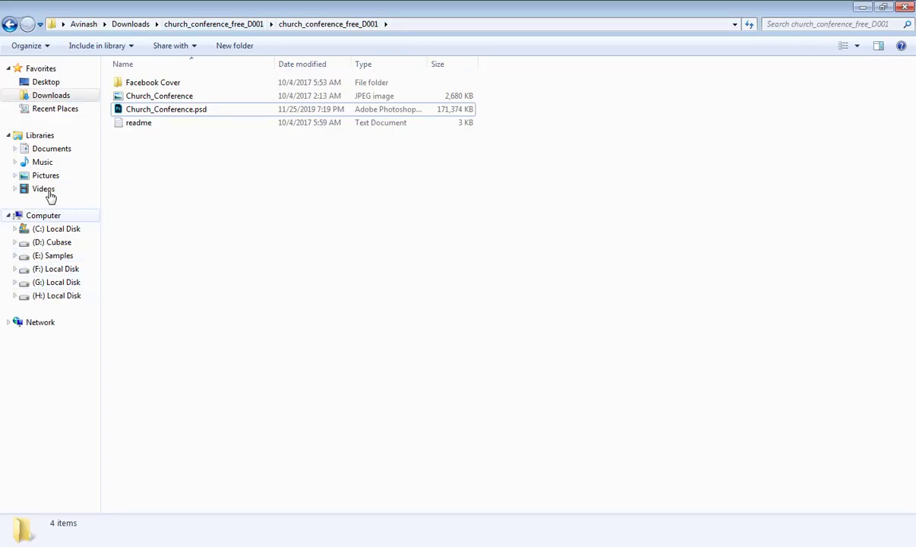
- Browse to the PS-Store project's app folder and reveal google-services.json in Downloads
click(45, 175)
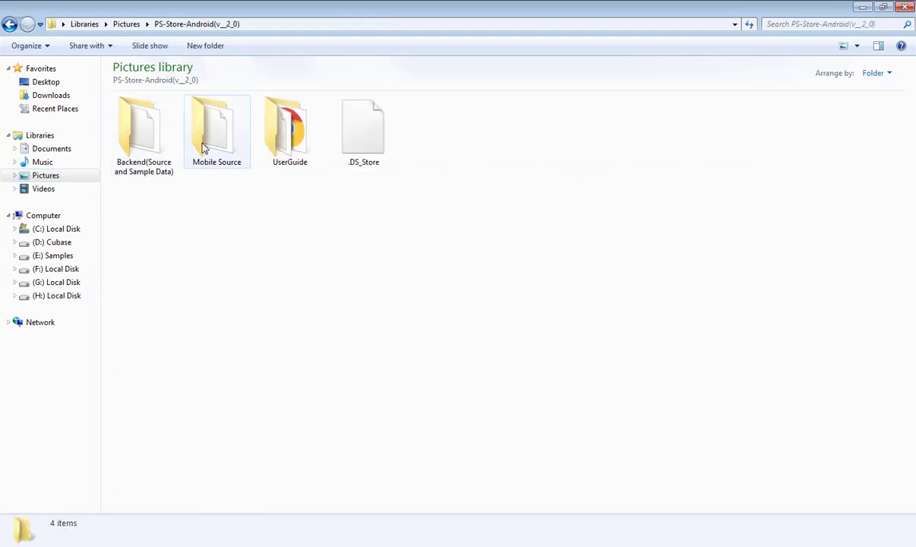
double_click(216, 129)
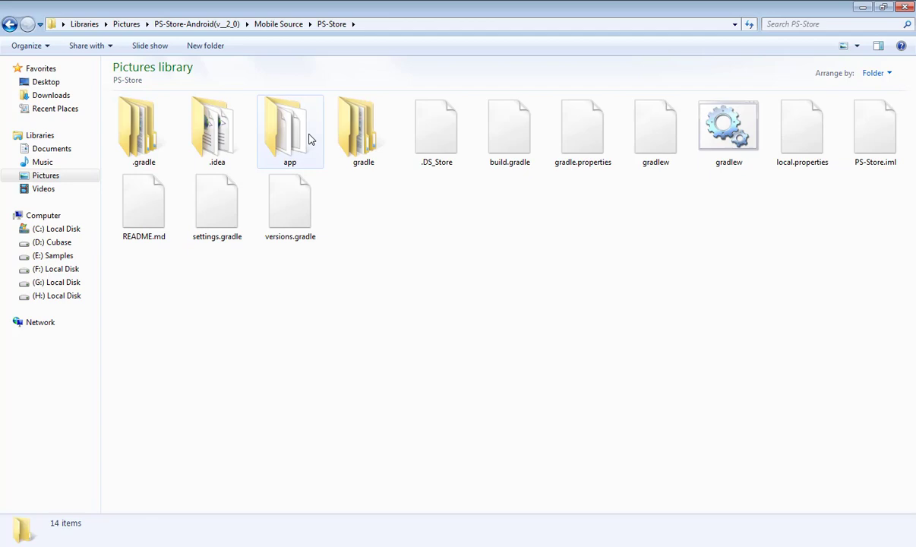
double_click(289, 129)
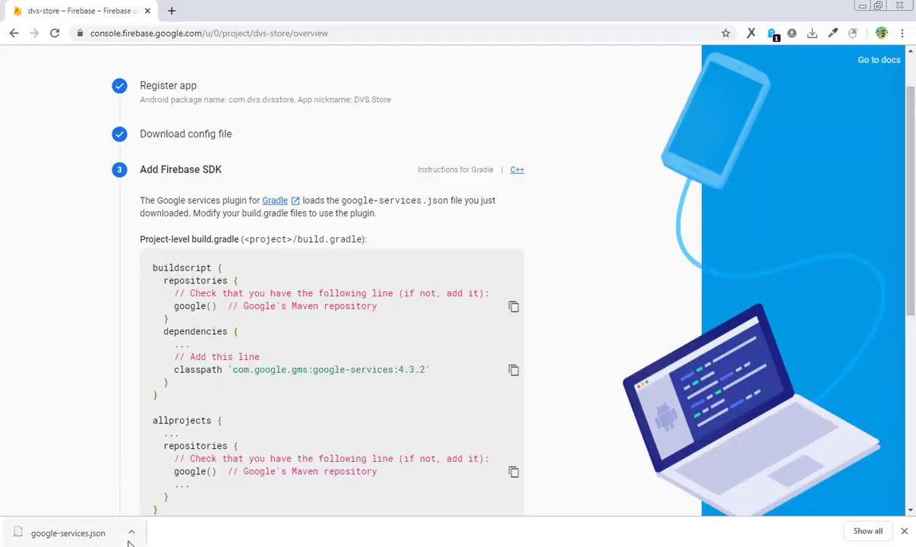
click(68, 531)
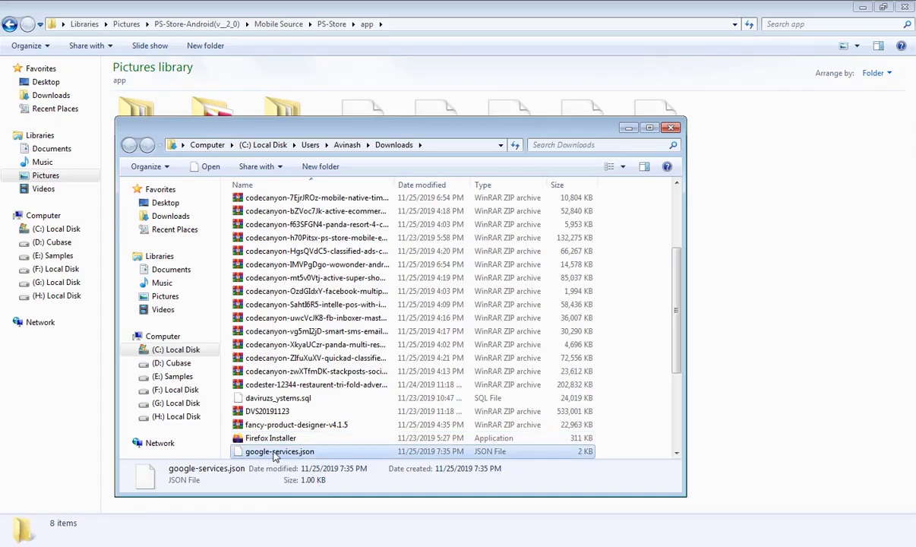
click(670, 128)
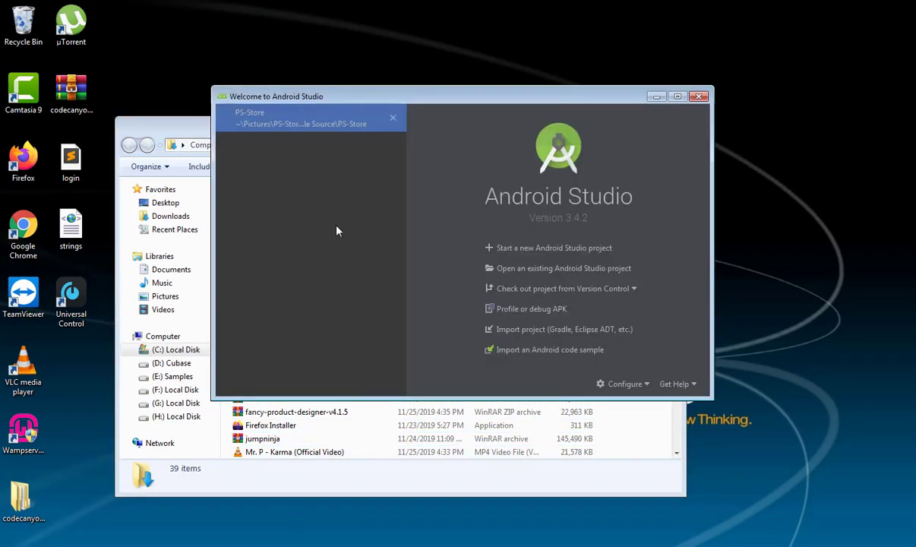
- Reopen the recent PS-Store project so its Gradle sync starts
click(311, 119)
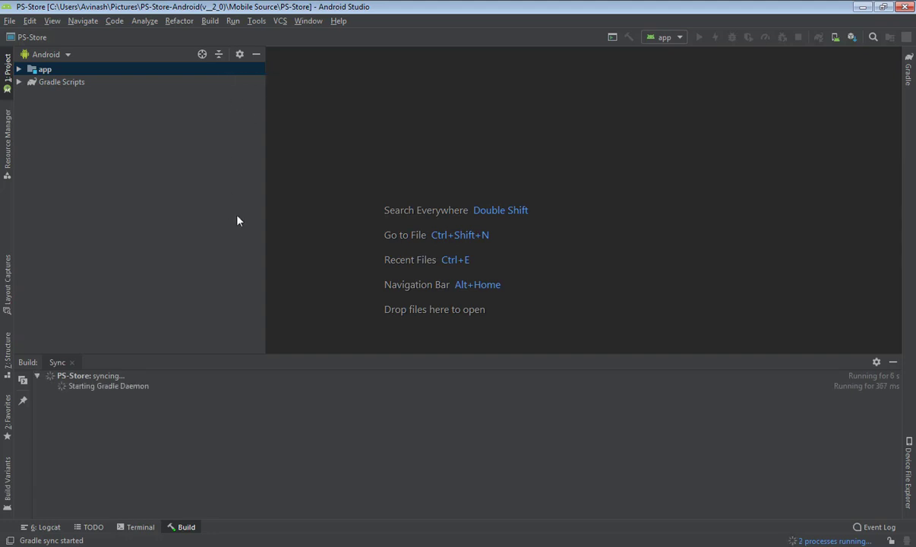
mouse_move(279, 204)
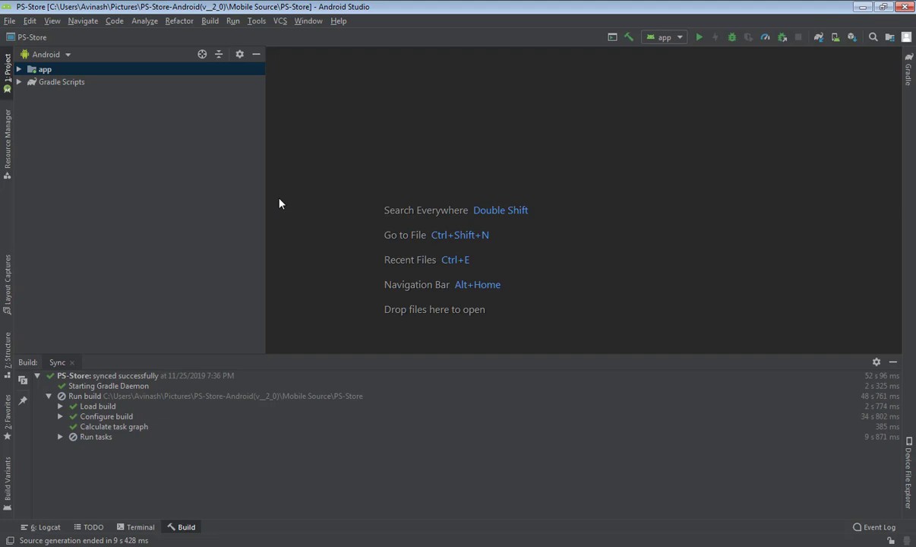
mouse_move(137, 447)
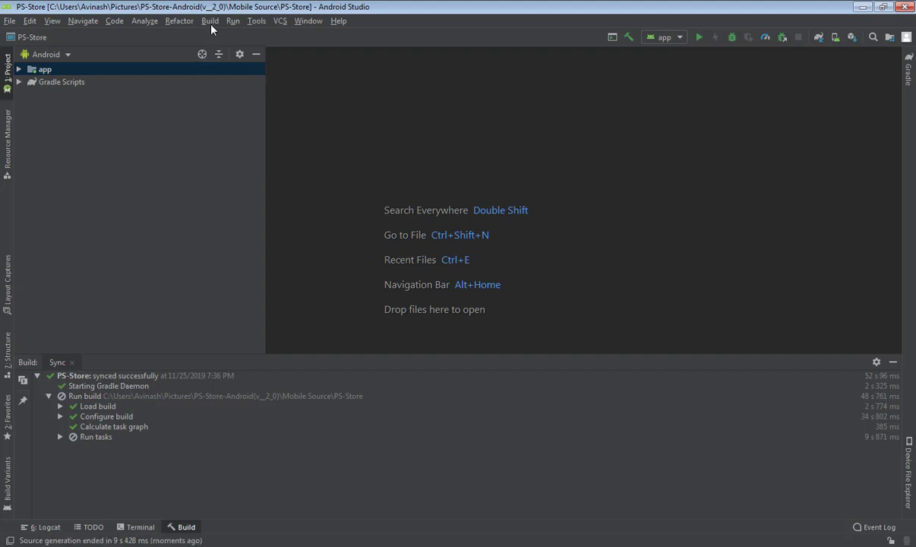
- Show the Build Bundle(s) / APK(s) choices from the Build menu
click(209, 21)
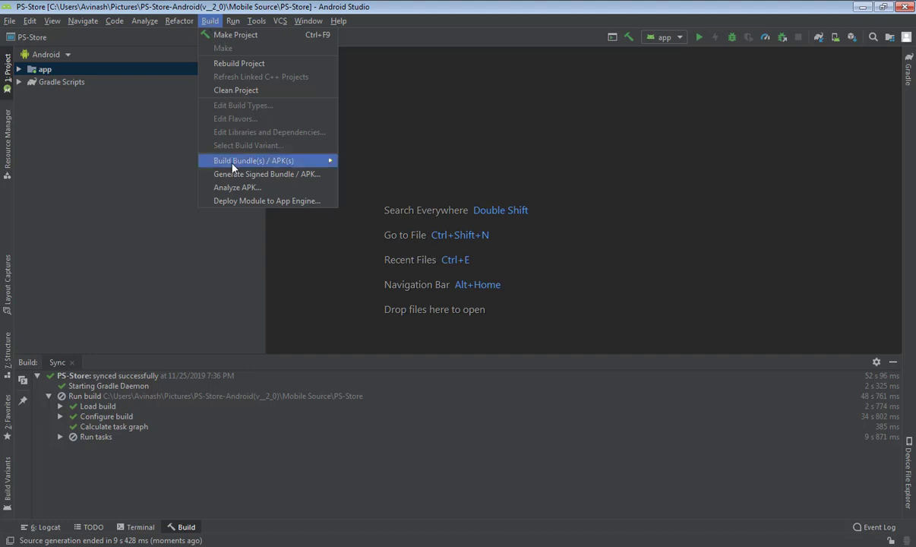
mouse_move(254, 161)
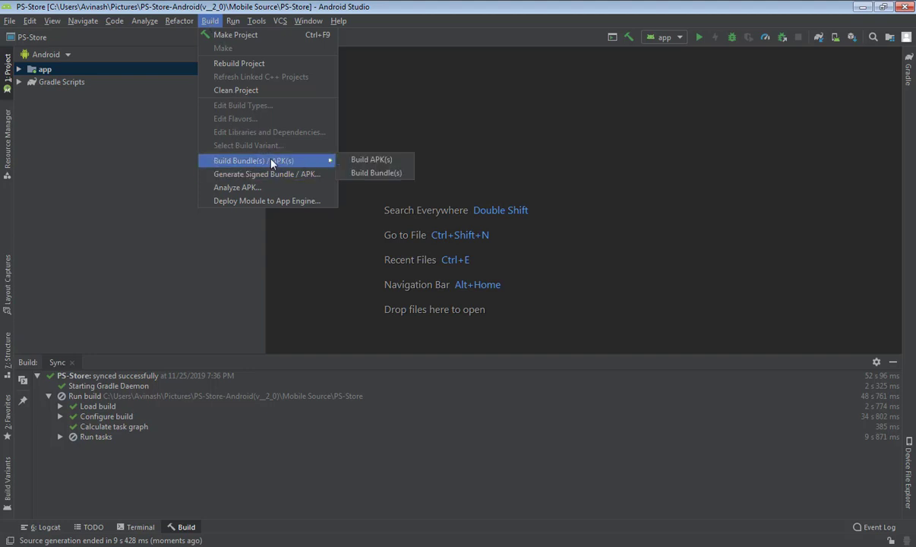
mouse_move(371, 159)
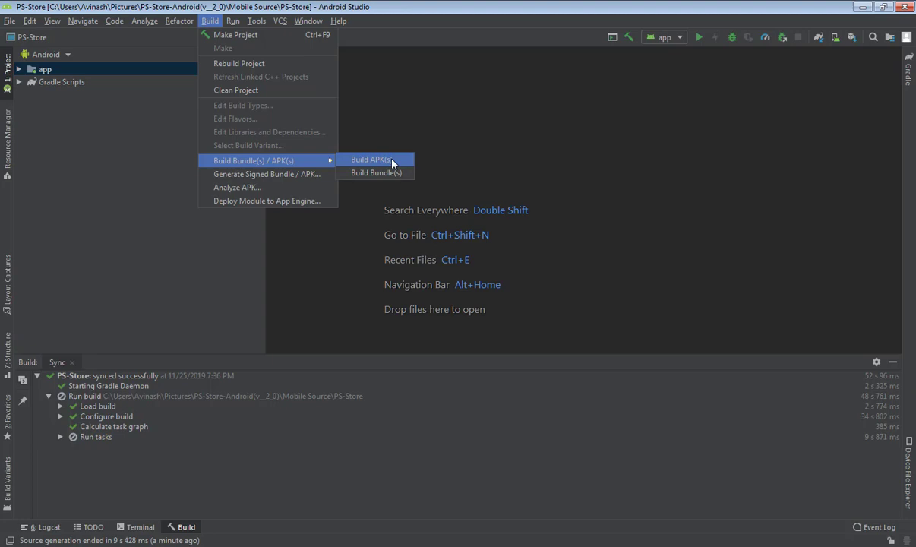
mouse_move(494, 139)
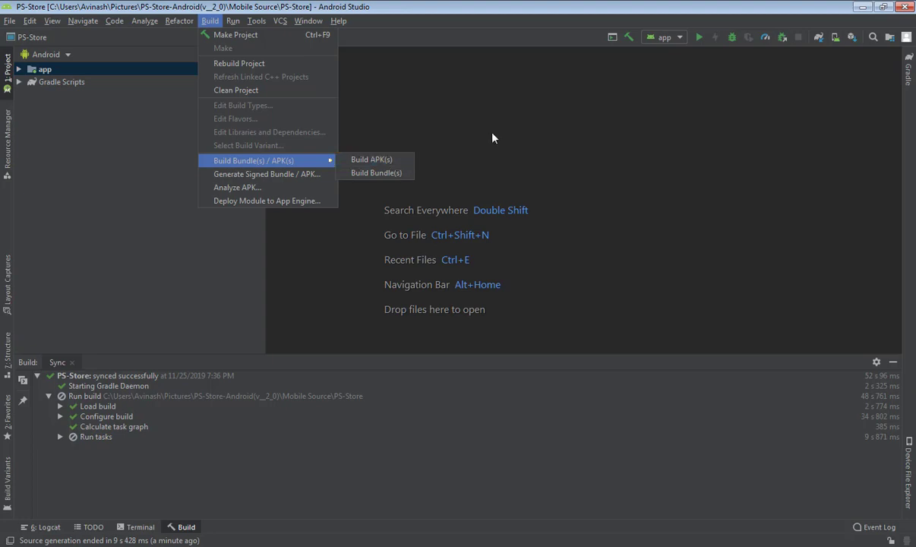